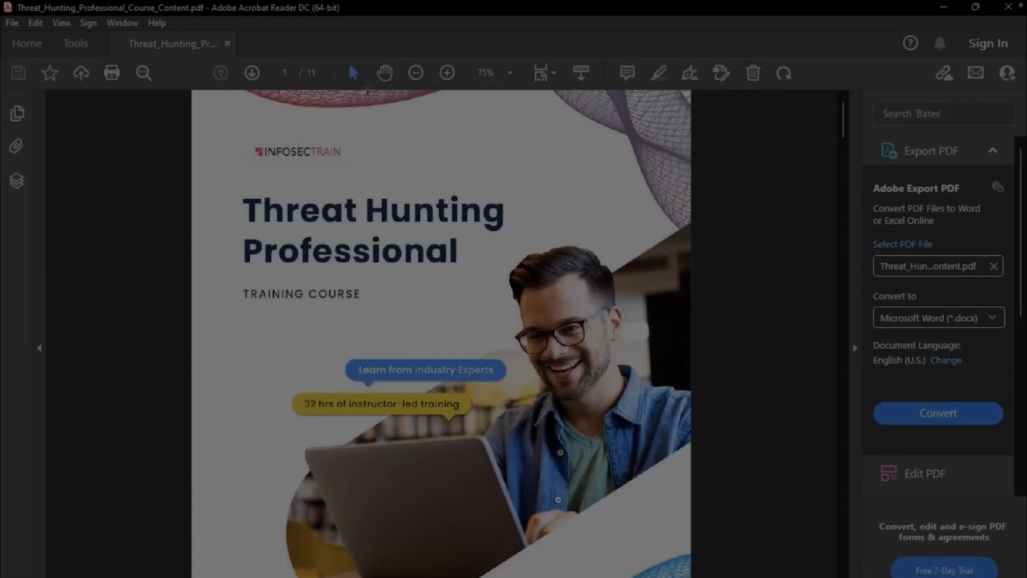
Step: Advance from the cover to page 2 and zoom out to about 60%
click(251, 73)
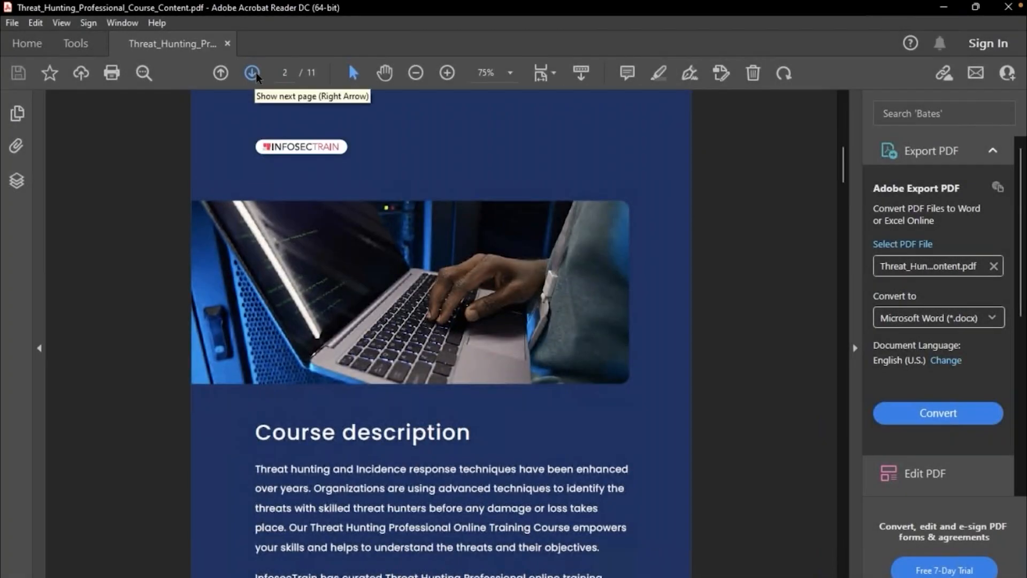
click(252, 73)
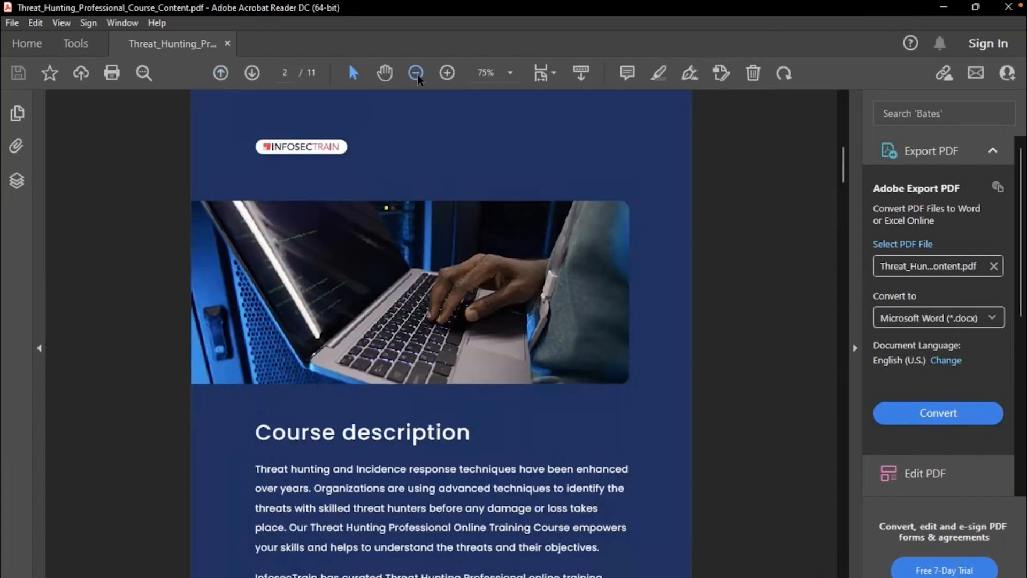
click(415, 73)
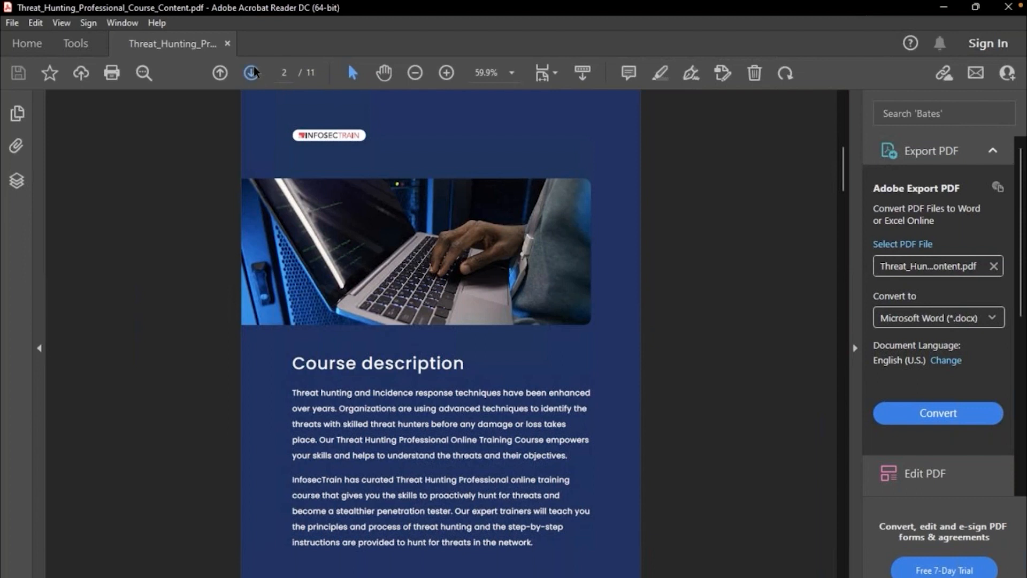
Step: Go to page 3, Target Audience and Pre-requisites, and zoom in to 75%
click(251, 72)
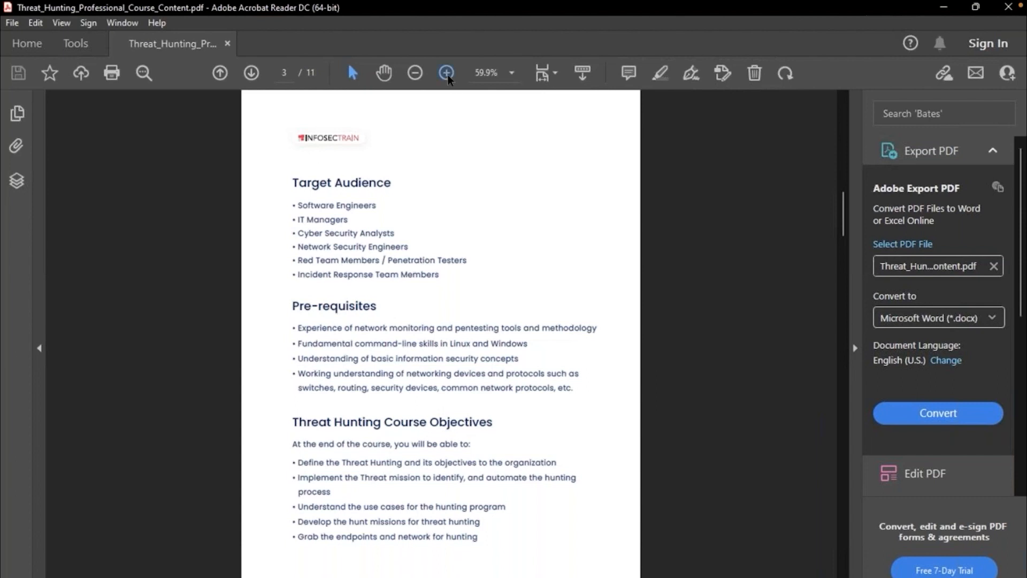
click(446, 72)
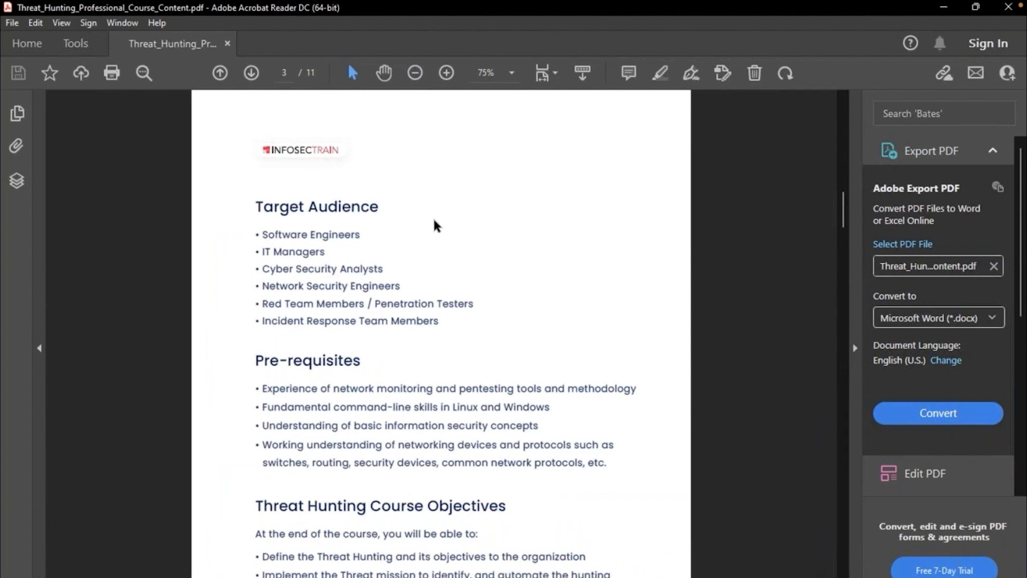
Step: Drag-select the four Pre-requisites bullet points on page 3
scroll(down, 3)
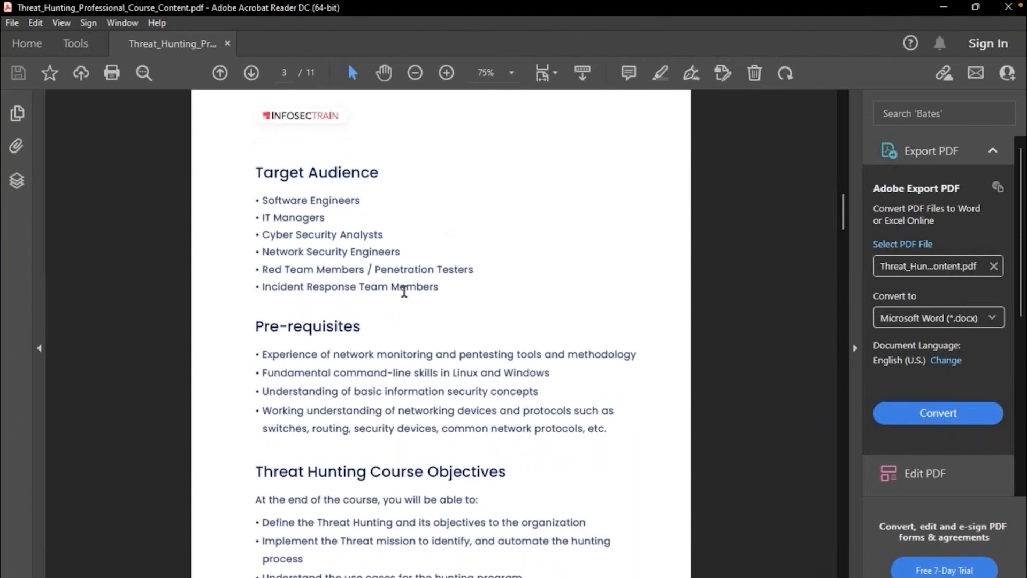
mouse_move(266, 359)
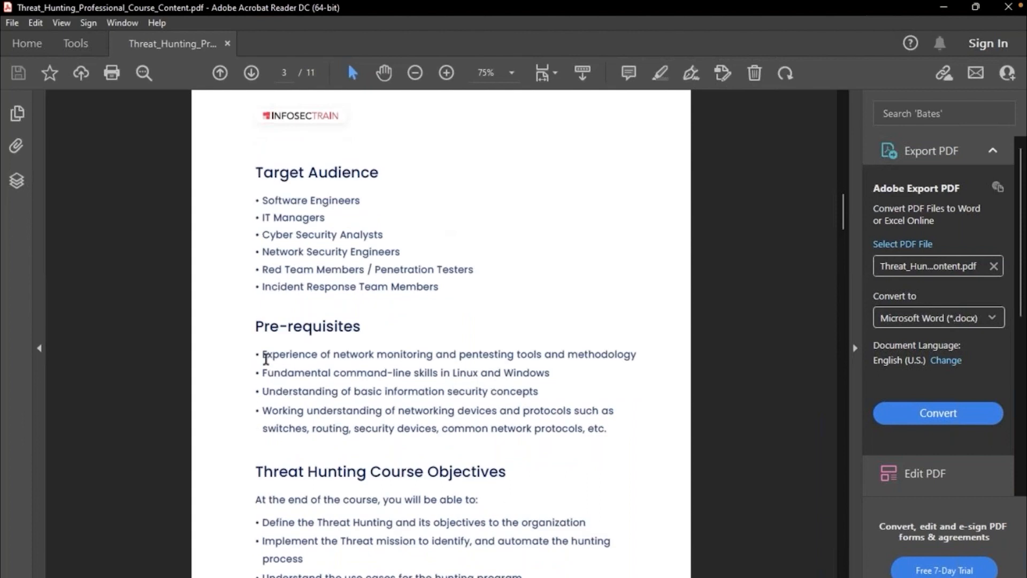
drag(262, 354, 582, 428)
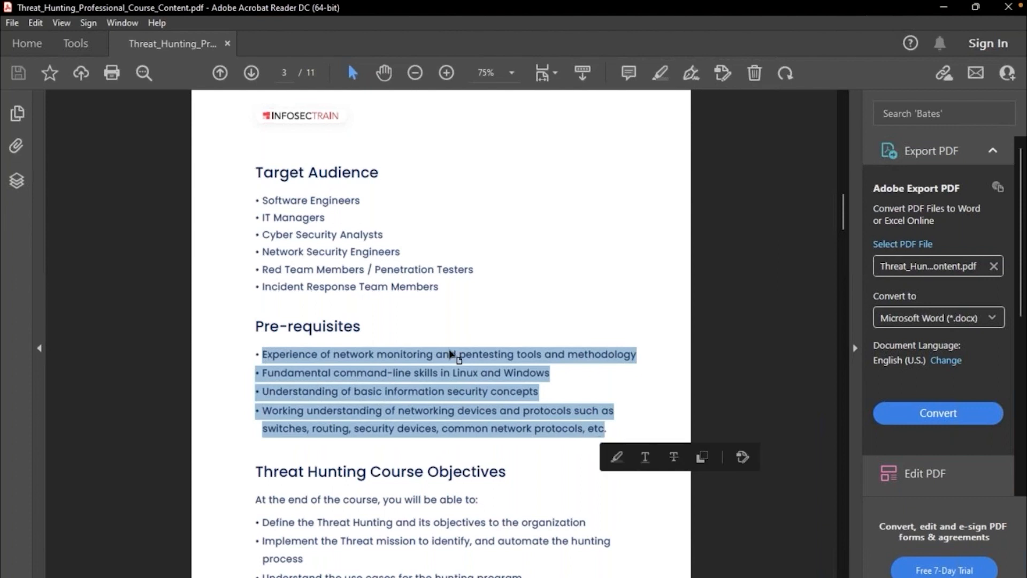
click(457, 353)
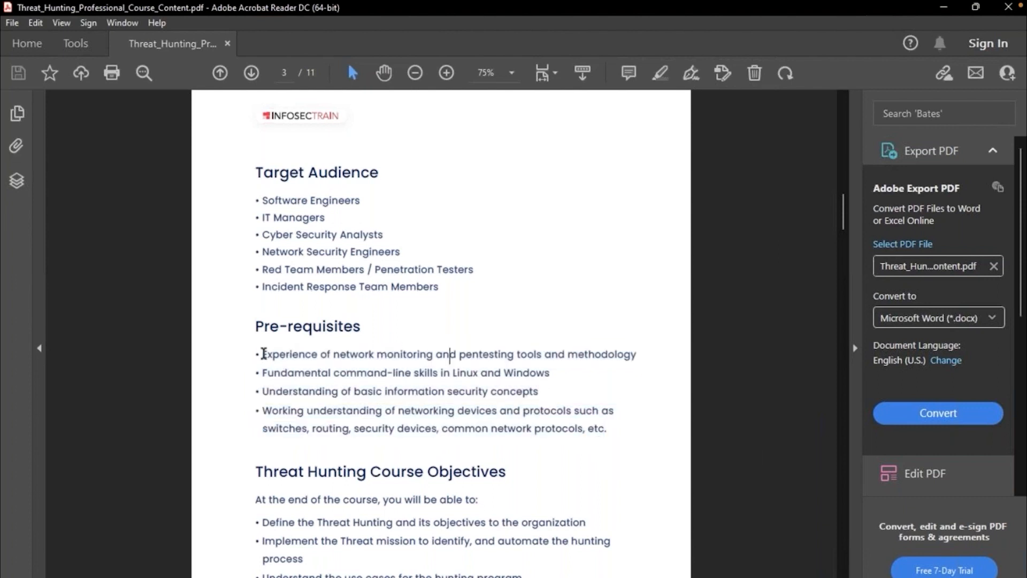
drag(262, 354, 561, 373)
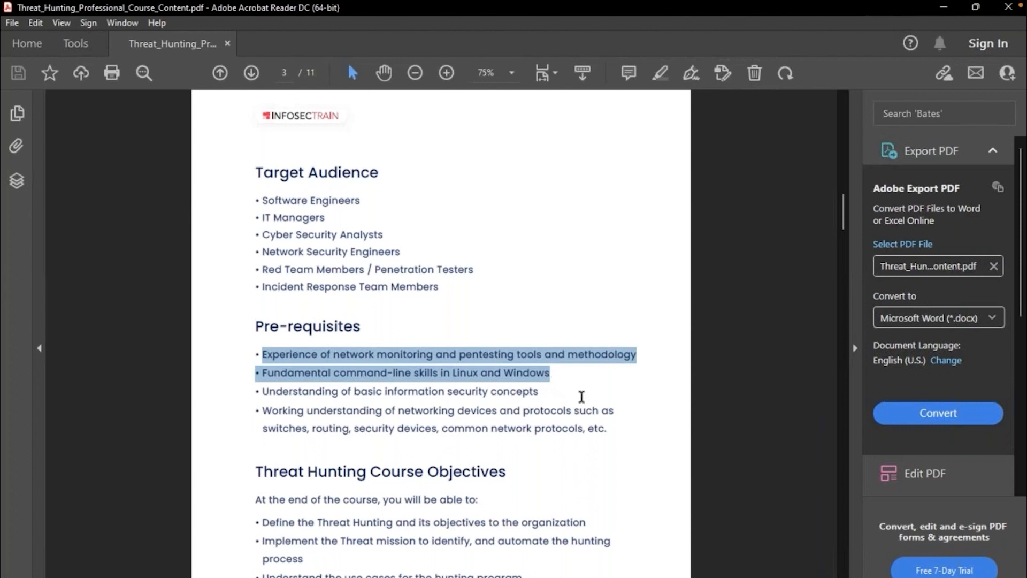
drag(581, 396, 616, 434)
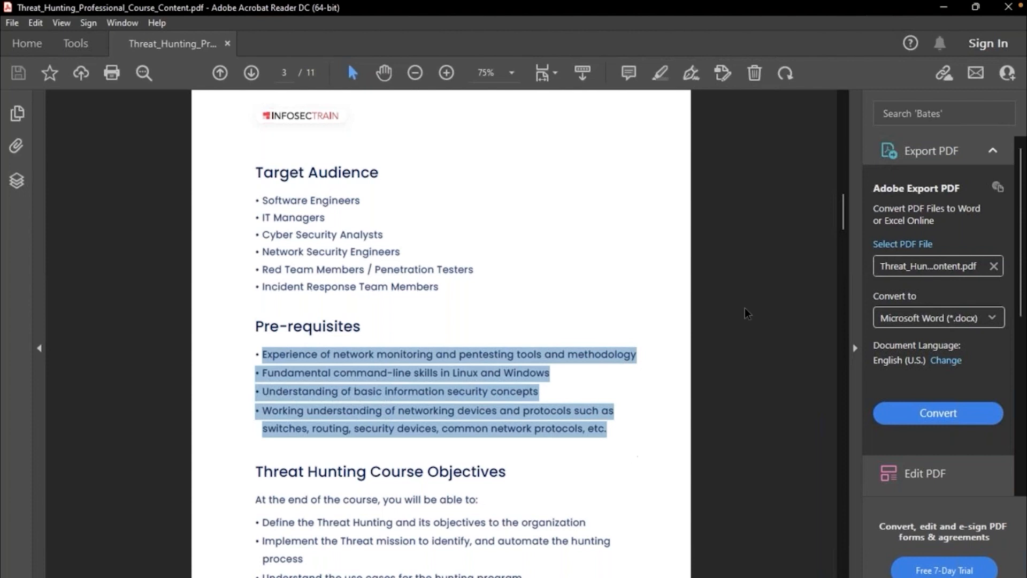
mouse_move(758, 100)
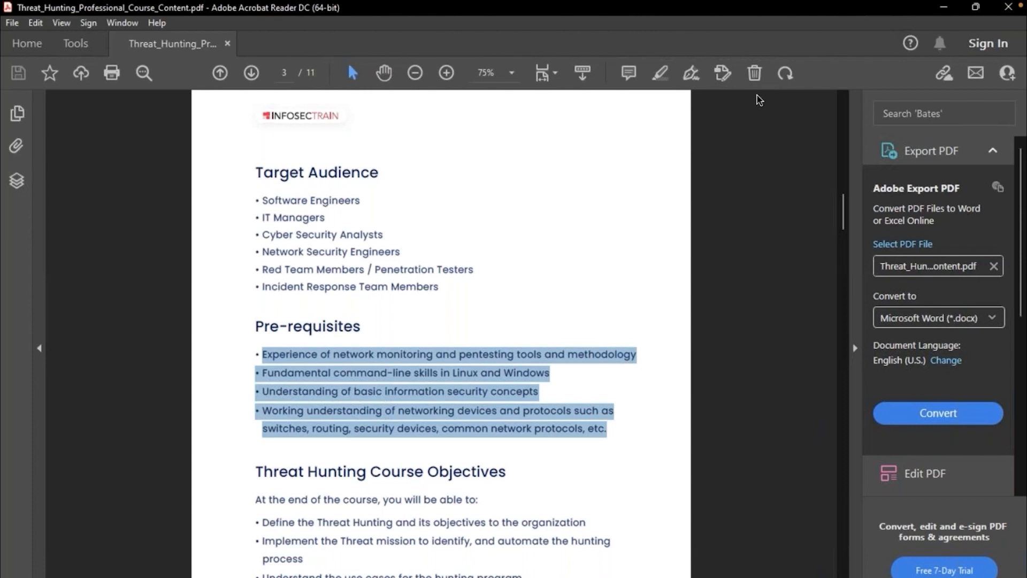
mouse_move(530, 284)
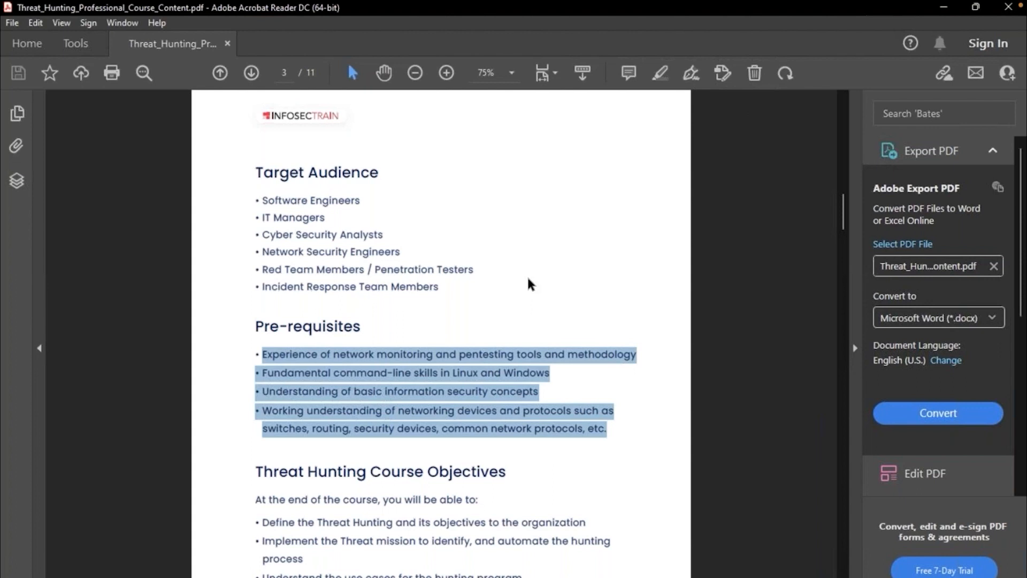
Step: Clear the selection and navigate to page 6, Course Content with Threat Hunting Terminology
scroll(down, 3)
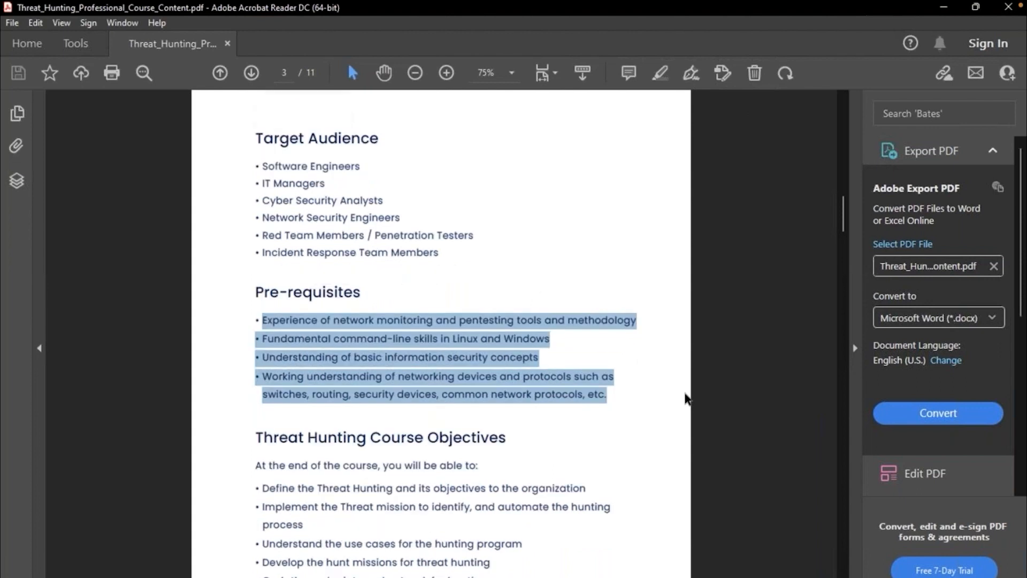
click(685, 397)
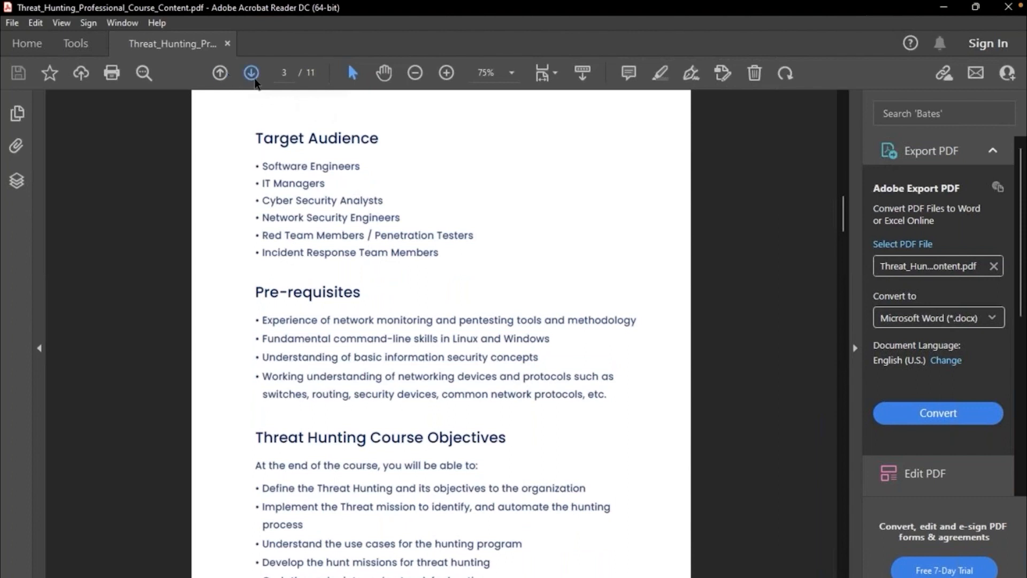
click(251, 72)
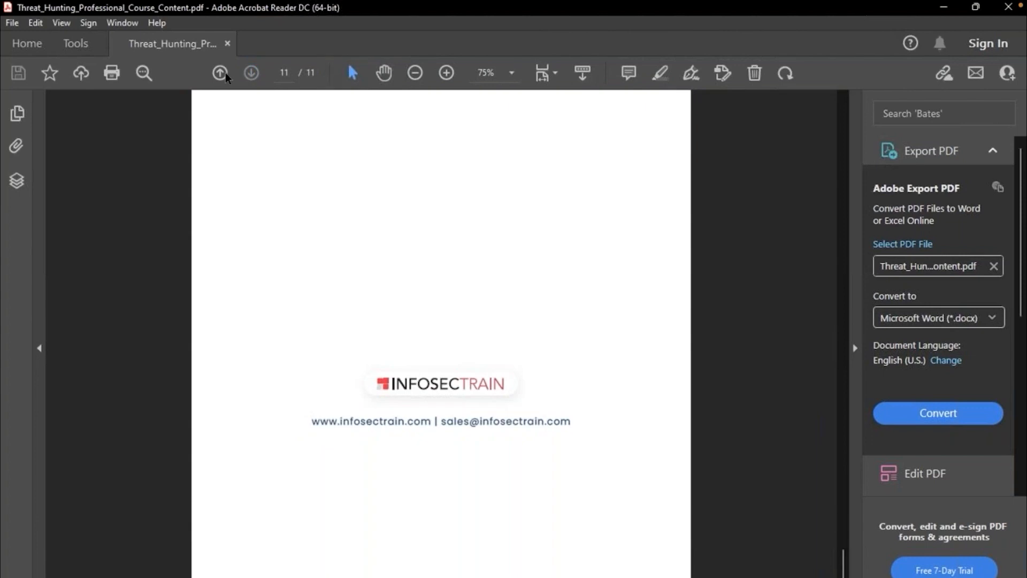
click(220, 72)
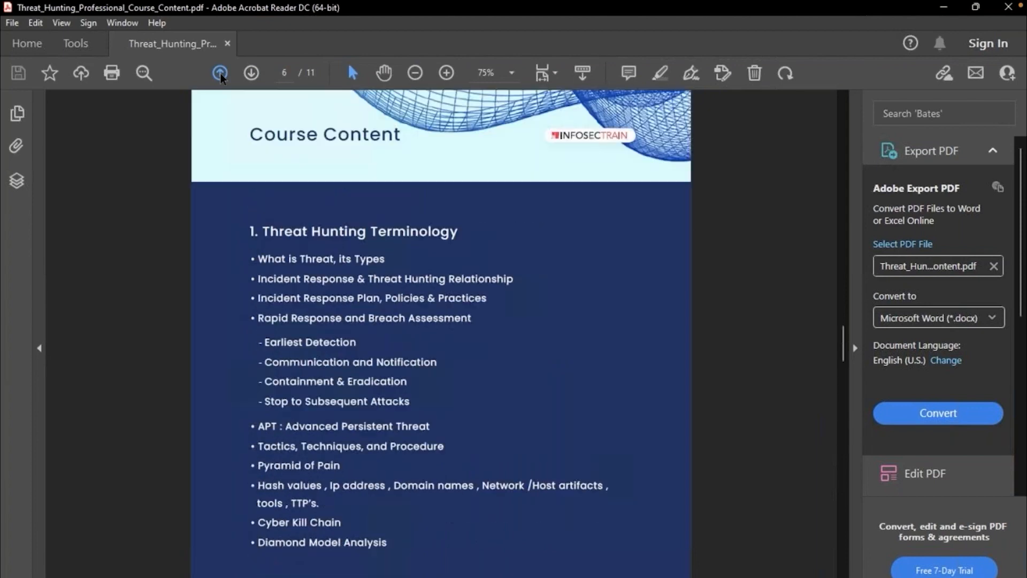
click(219, 73)
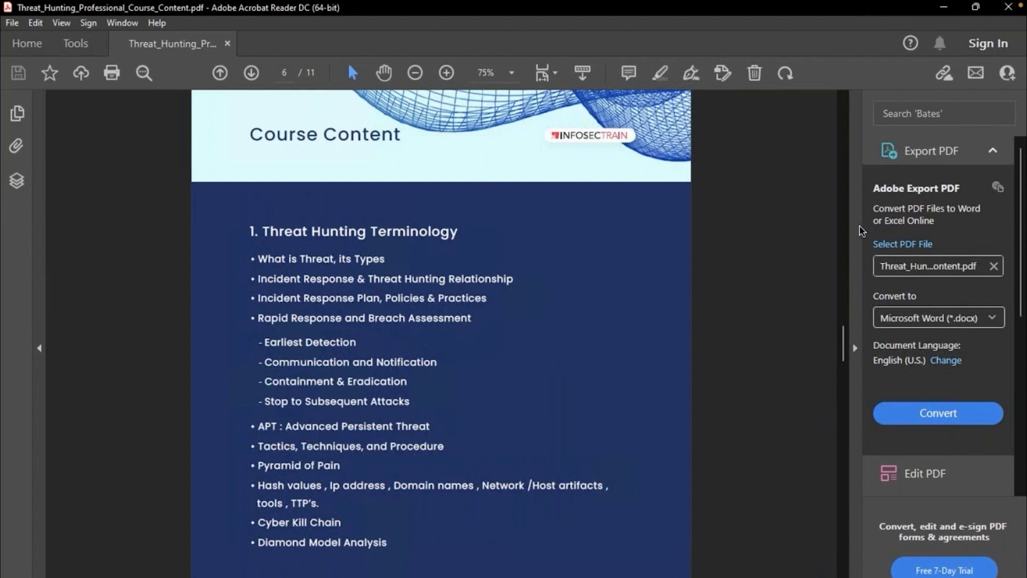
mouse_move(567, 320)
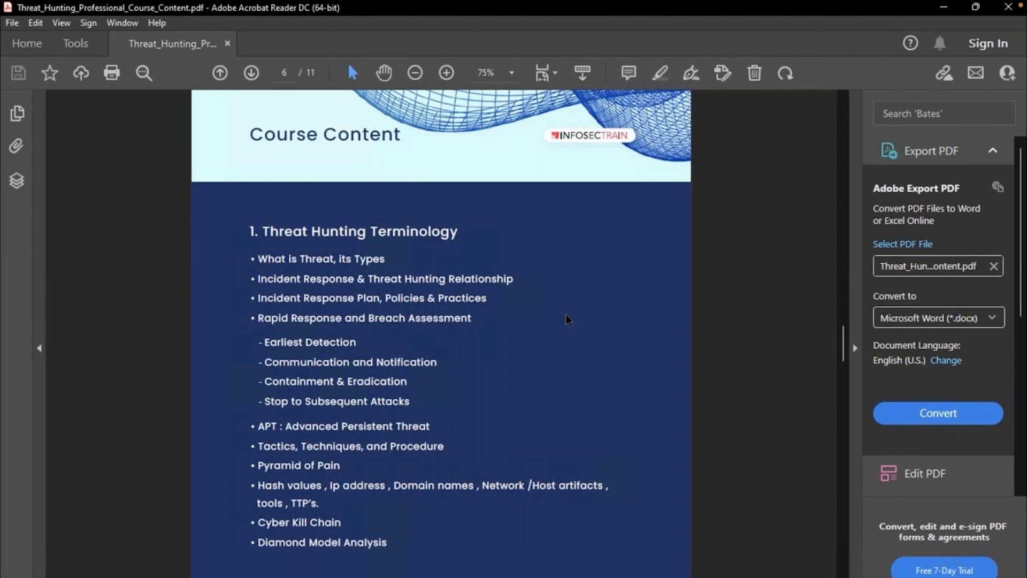
mouse_move(439, 154)
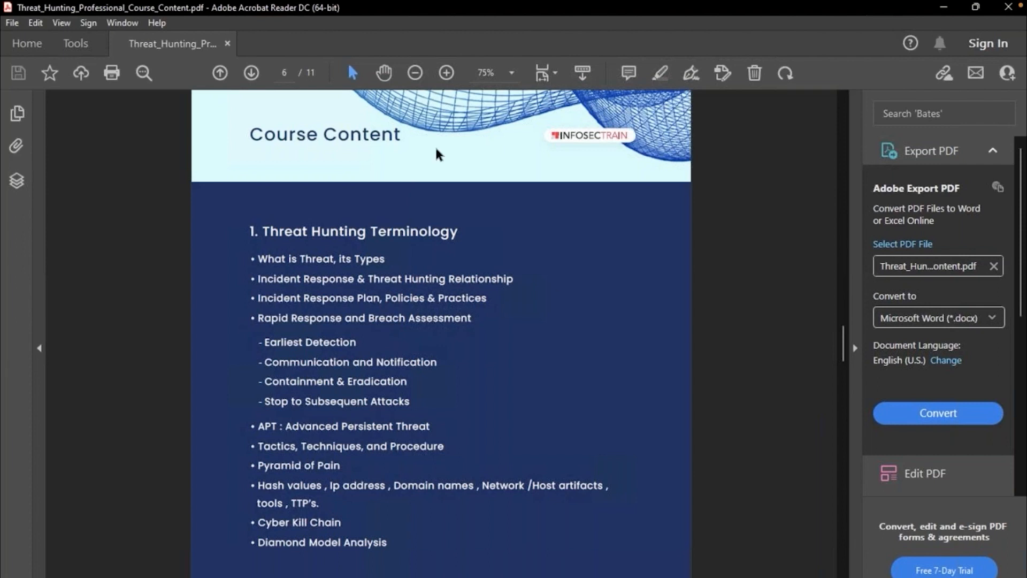
mouse_move(659, 5)
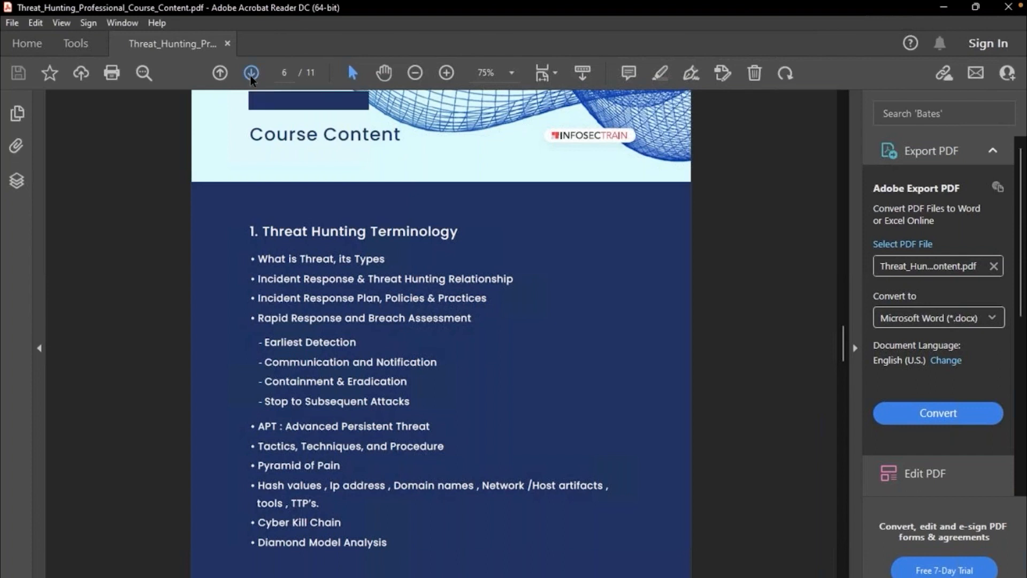
Step: Page forward through the Threat Hunting Hypothesis page to page 8, Web and Endpoint Hunting
click(251, 73)
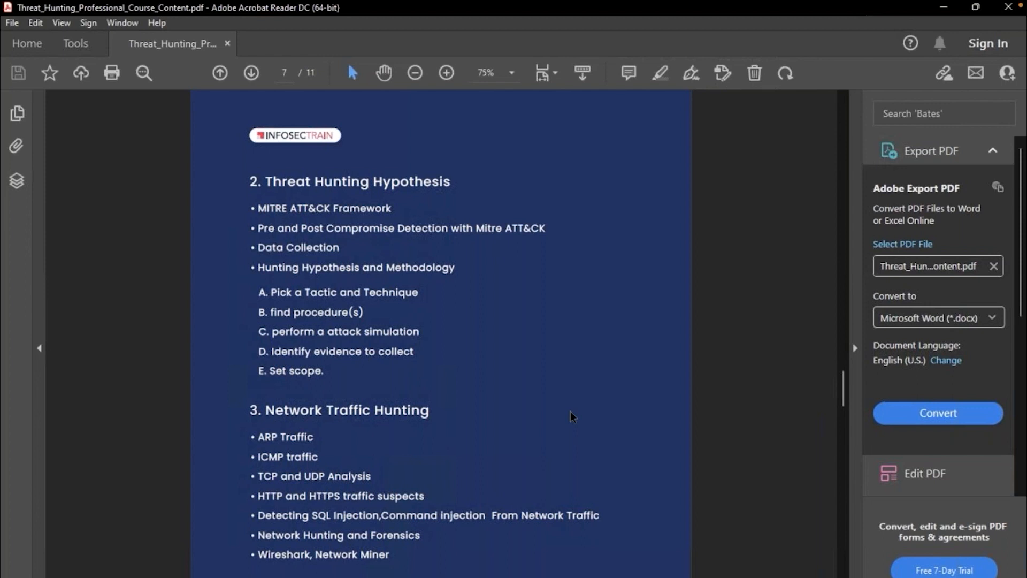
mouse_move(477, 255)
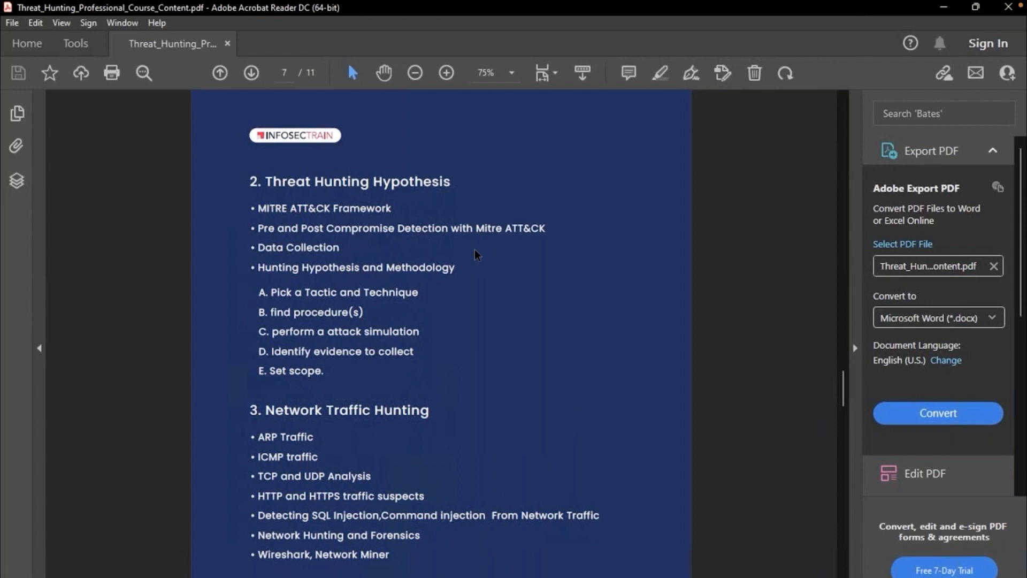
mouse_move(262, 102)
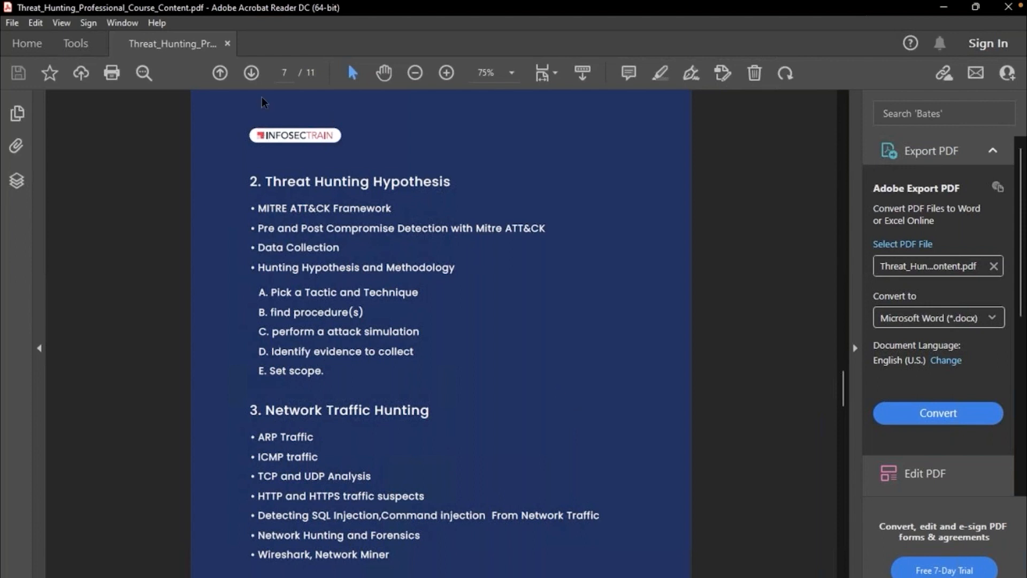
mouse_move(218, 234)
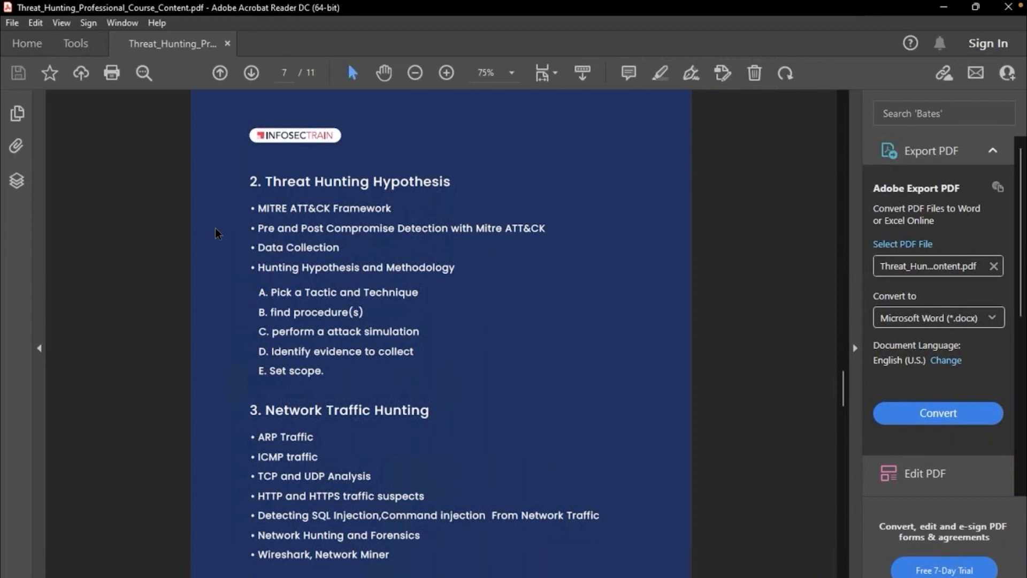
mouse_move(233, 202)
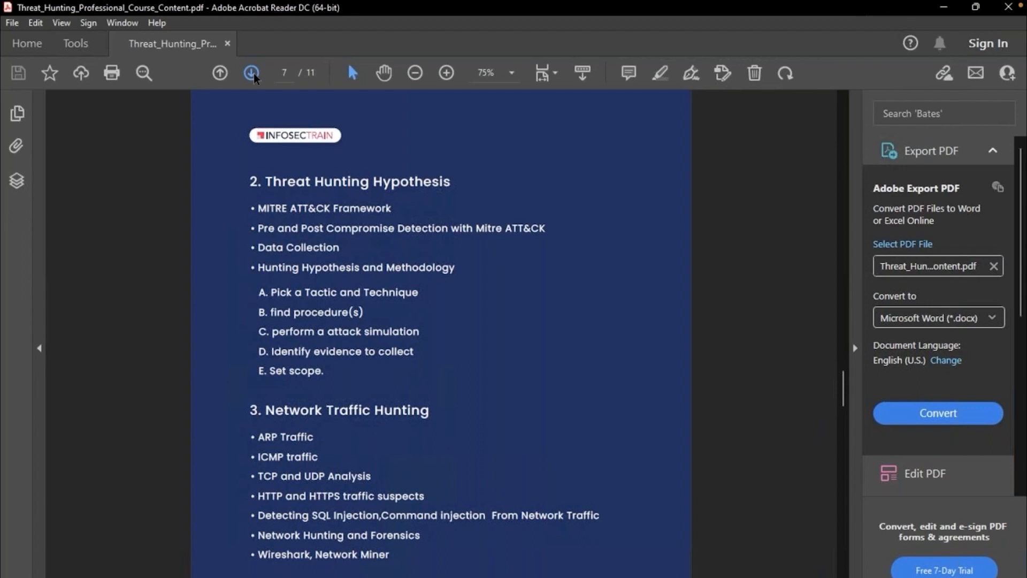
click(251, 73)
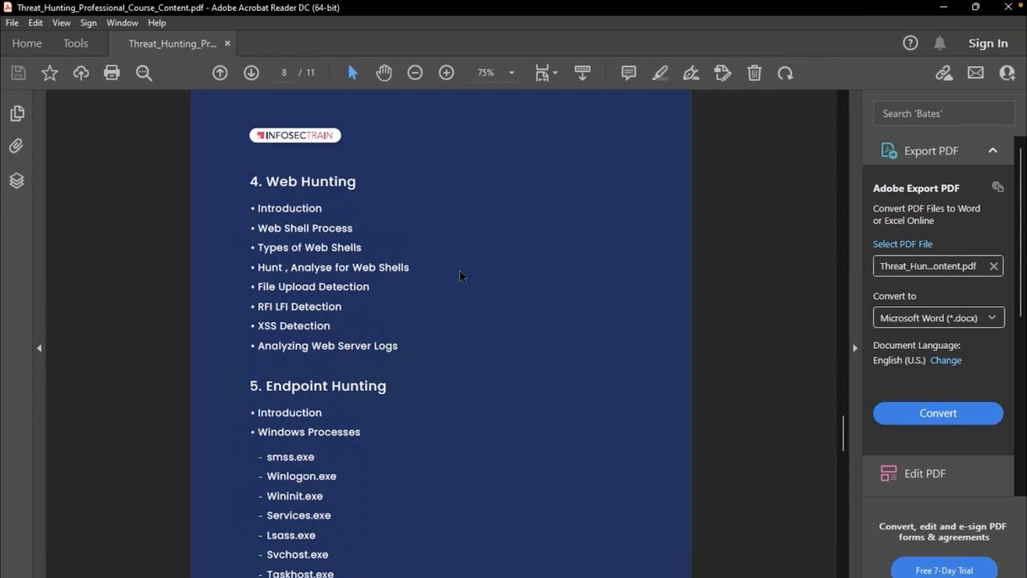
mouse_move(372, 162)
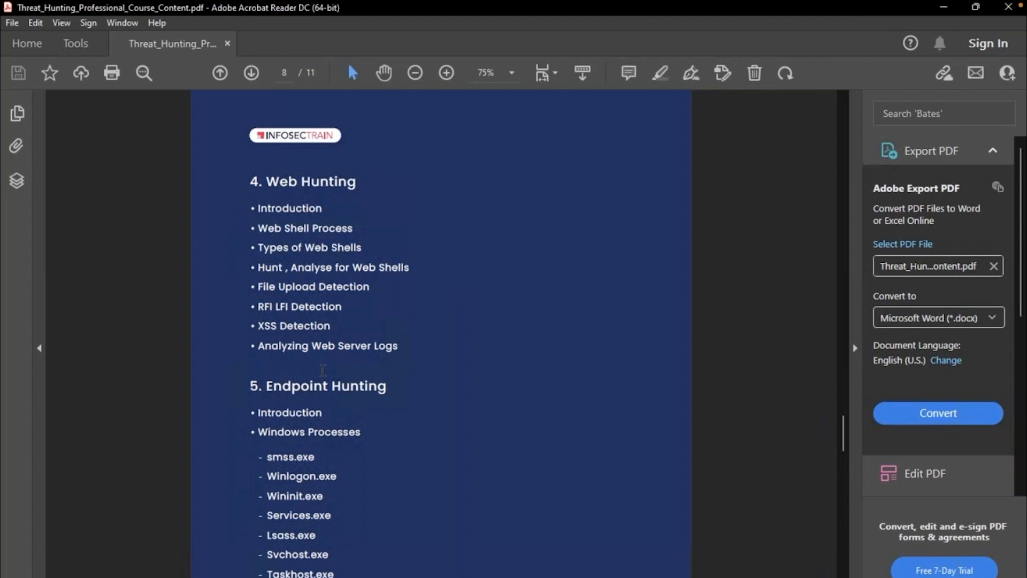
Step: Scroll through the Endpoint Hunting topics to the start of Malware Hunting
scroll(down, 3)
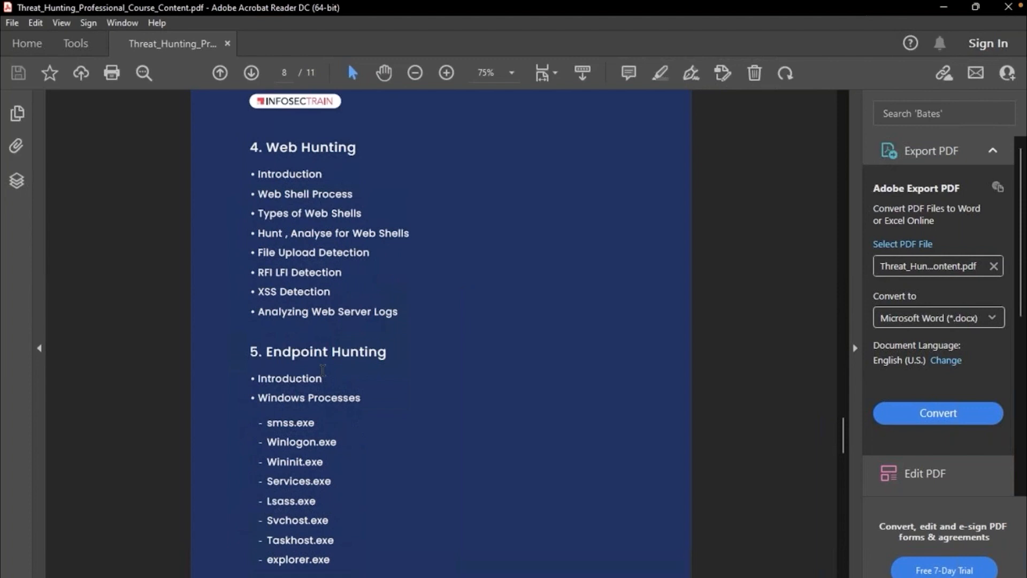
mouse_move(901, 28)
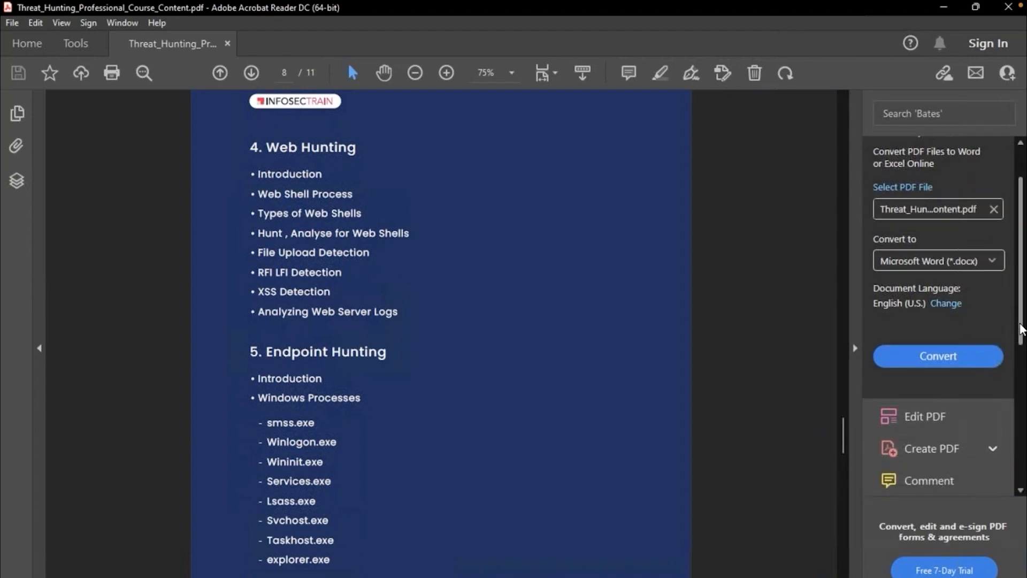
mouse_move(753, 32)
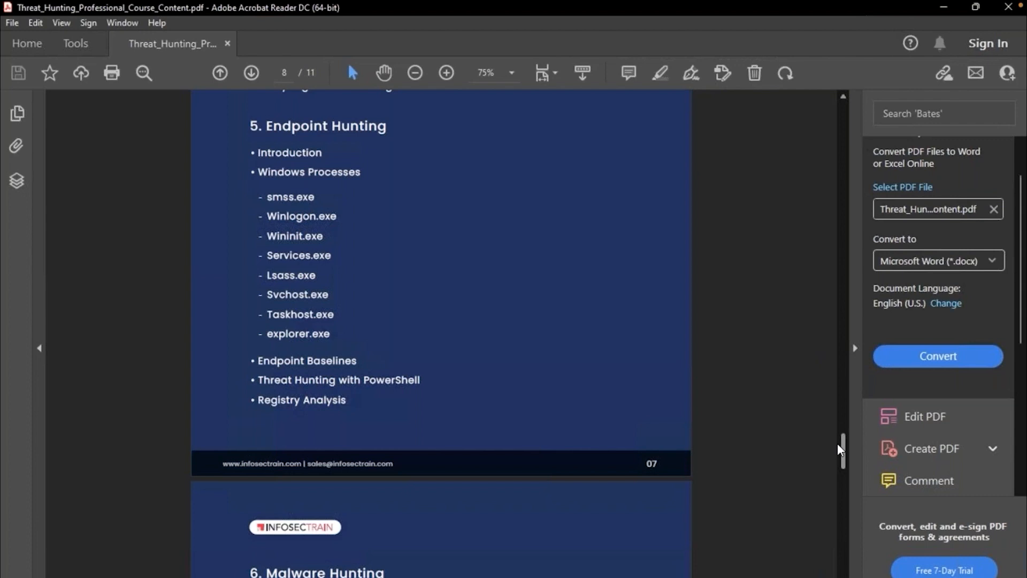
mouse_move(459, 234)
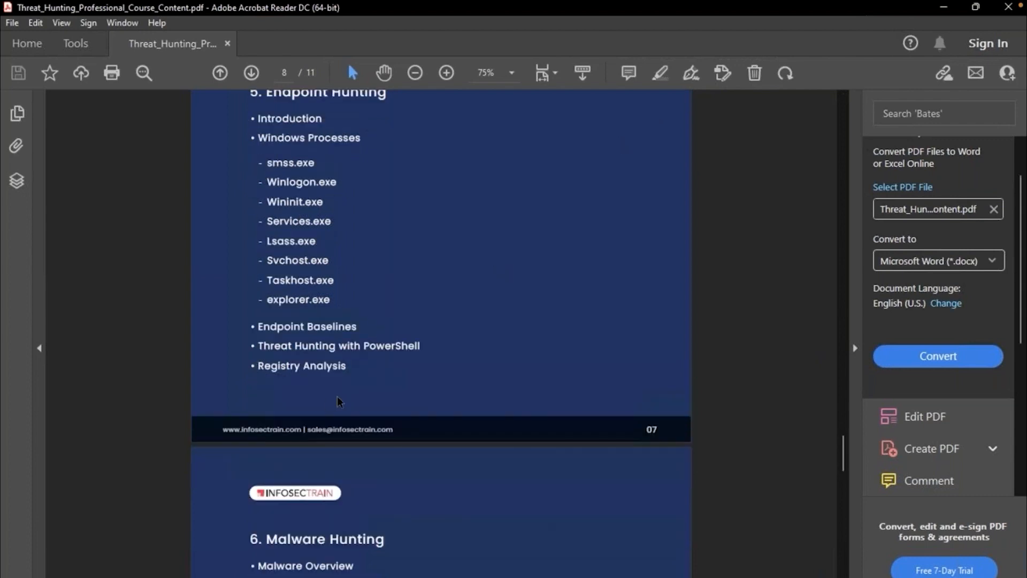
scroll(down, 3)
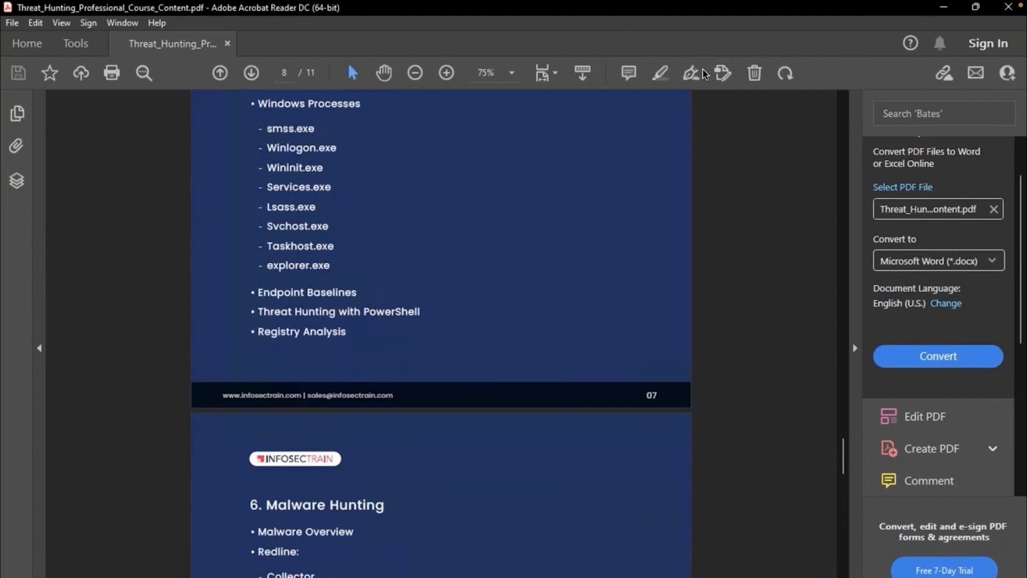
mouse_move(849, 448)
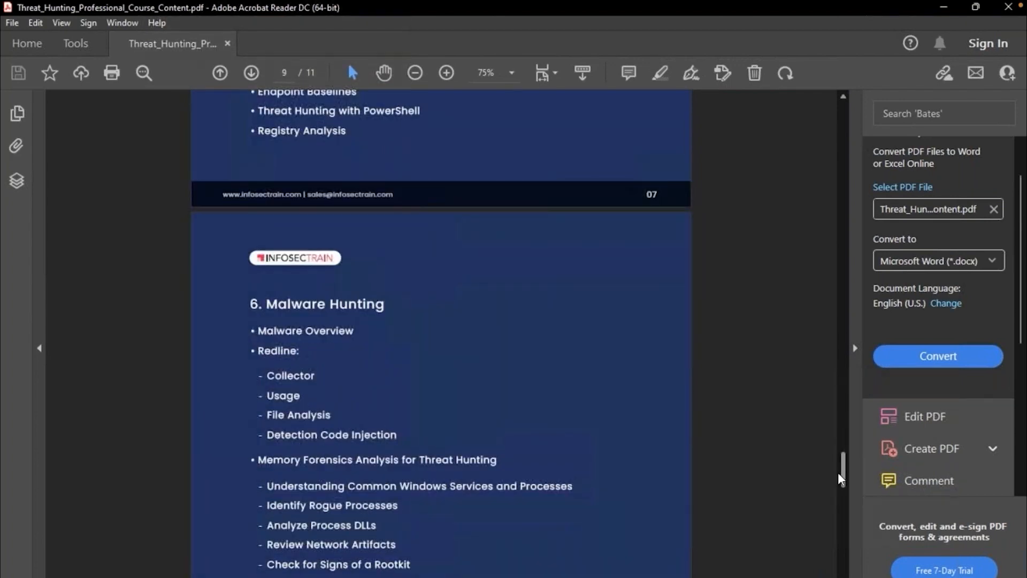
Step: Scroll past the Malware Hunting list to the Hunting with ELK heading
scroll(down, 3)
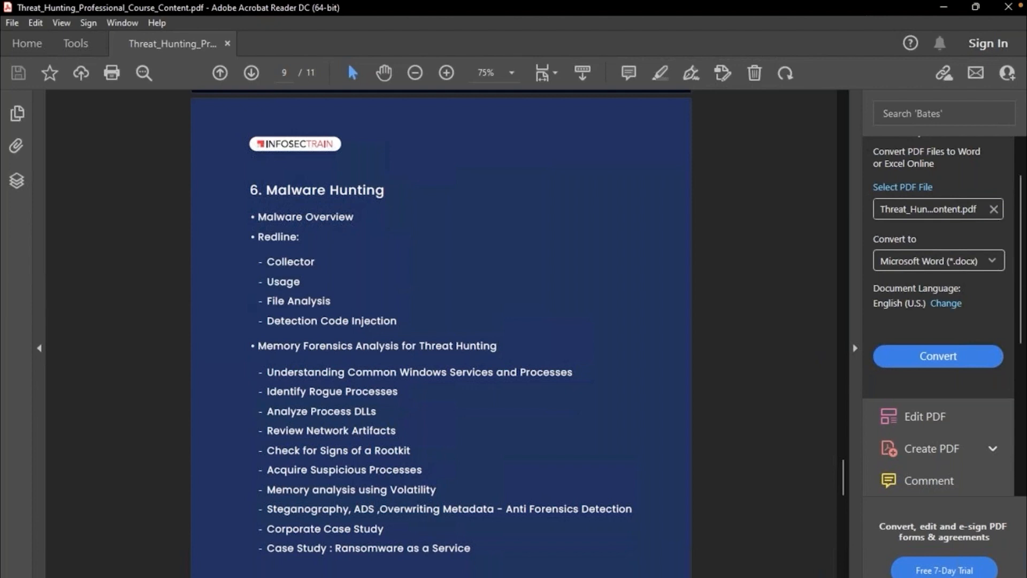
scroll(down, 3)
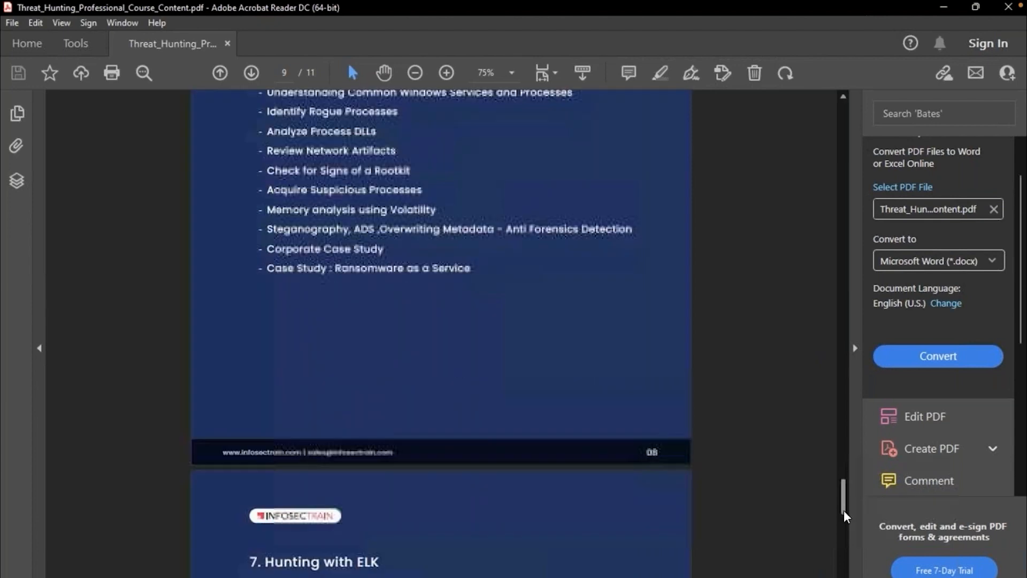
Step: Scroll back to page 6, the first Course Content page
scroll(down, 3)
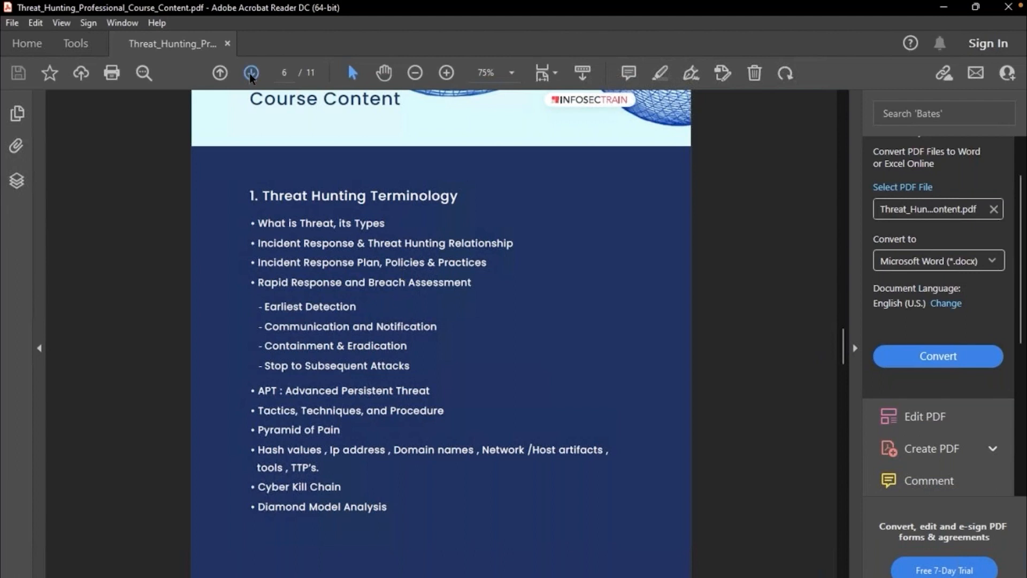
Step: Go to page 7, Threat Hunting Hypothesis and Network Traffic Hunting
click(250, 73)
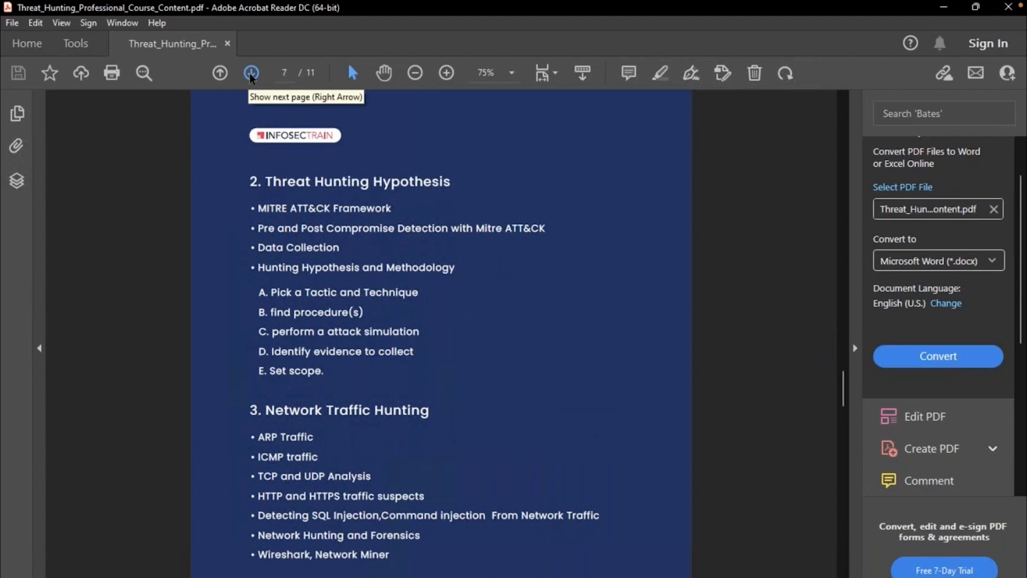
mouse_move(220, 72)
text(keysy)
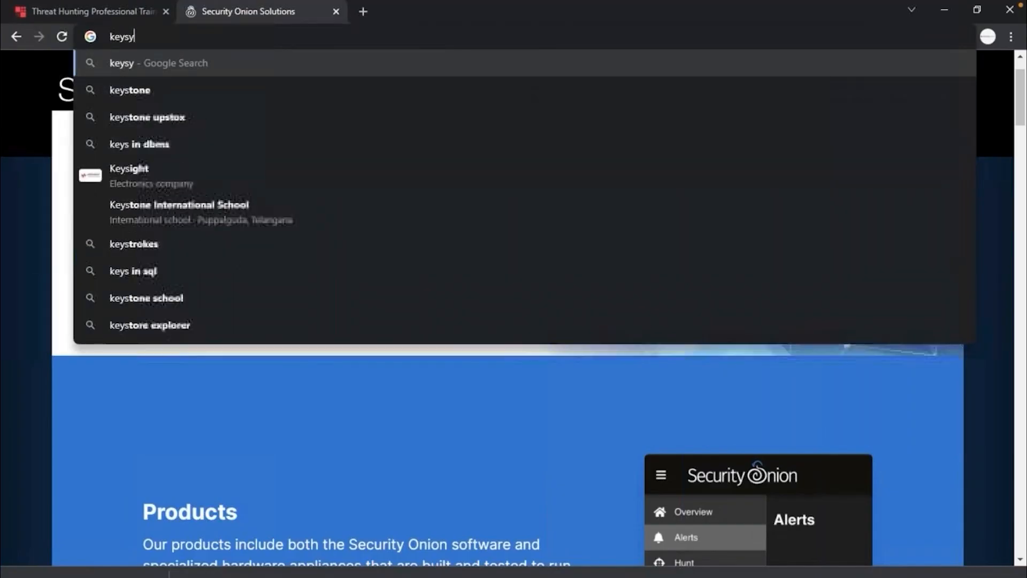
Step: Search Google for Keysy and open the 'Keysy - Hak5' product page
text(hac)
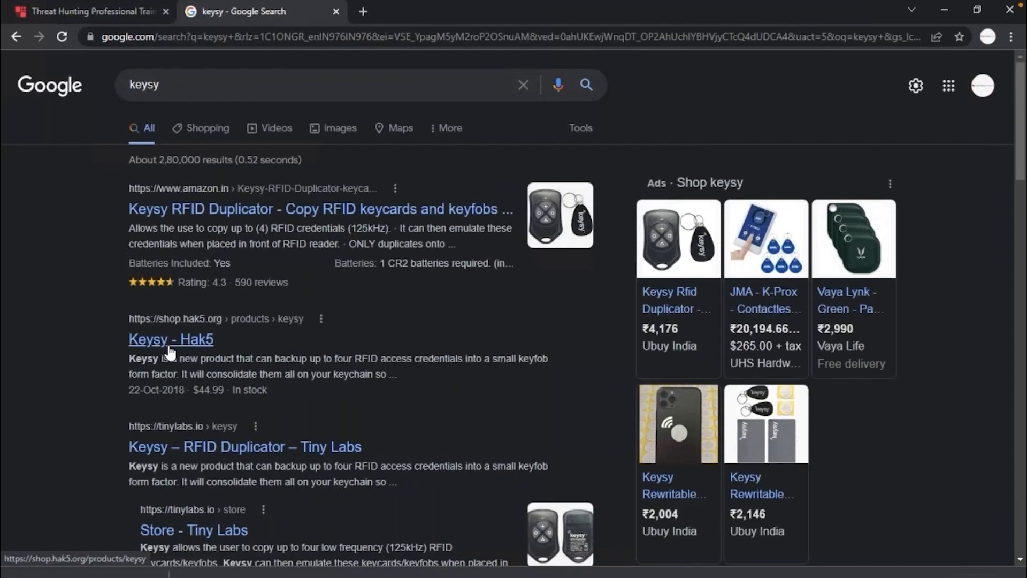
click(170, 339)
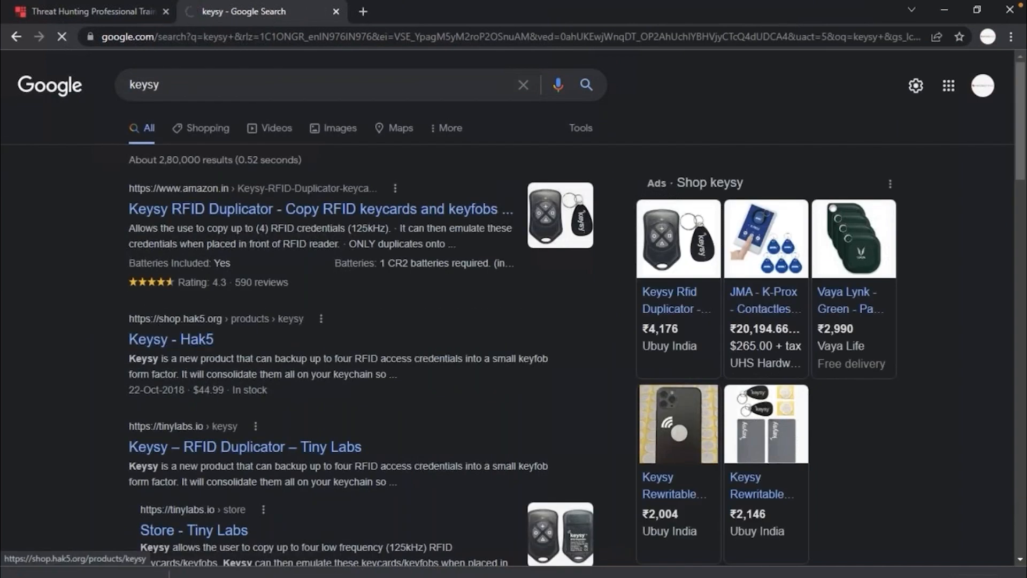
click(170, 338)
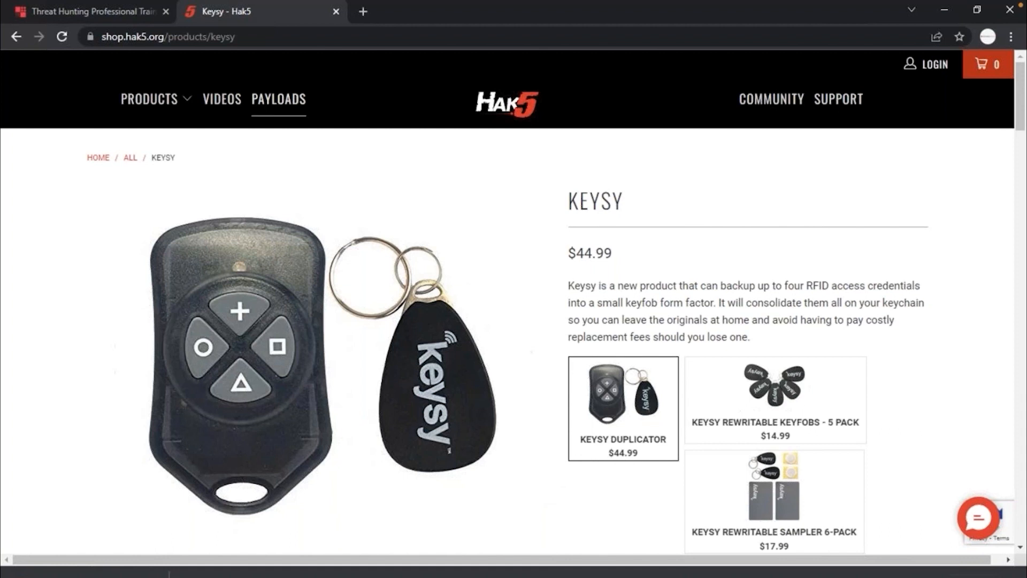
Step: Scroll the Keysy product page past Two Easy Steps to the RFID Duplicator video
click(166, 37)
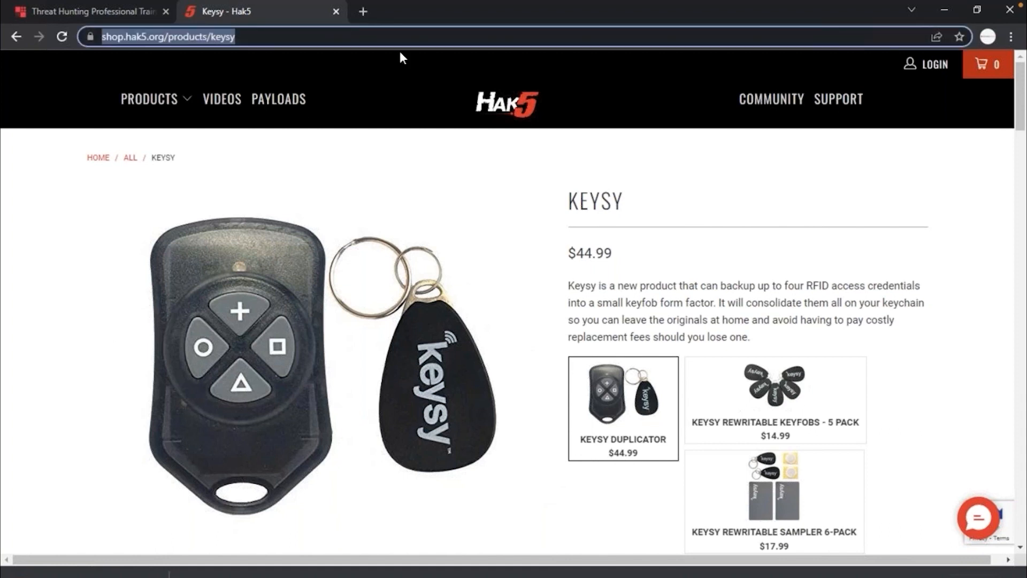
mouse_move(869, 476)
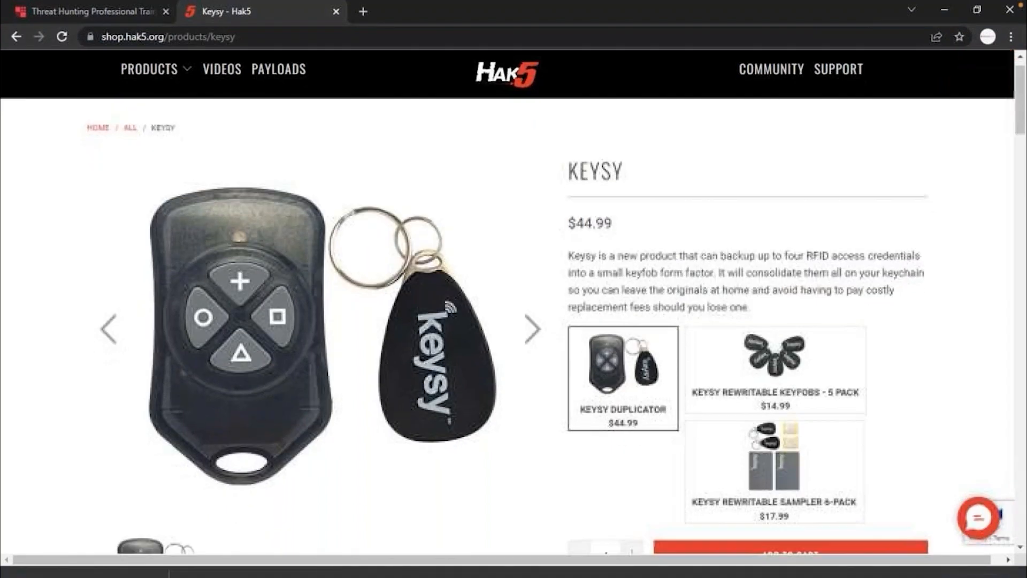
scroll(down, 3)
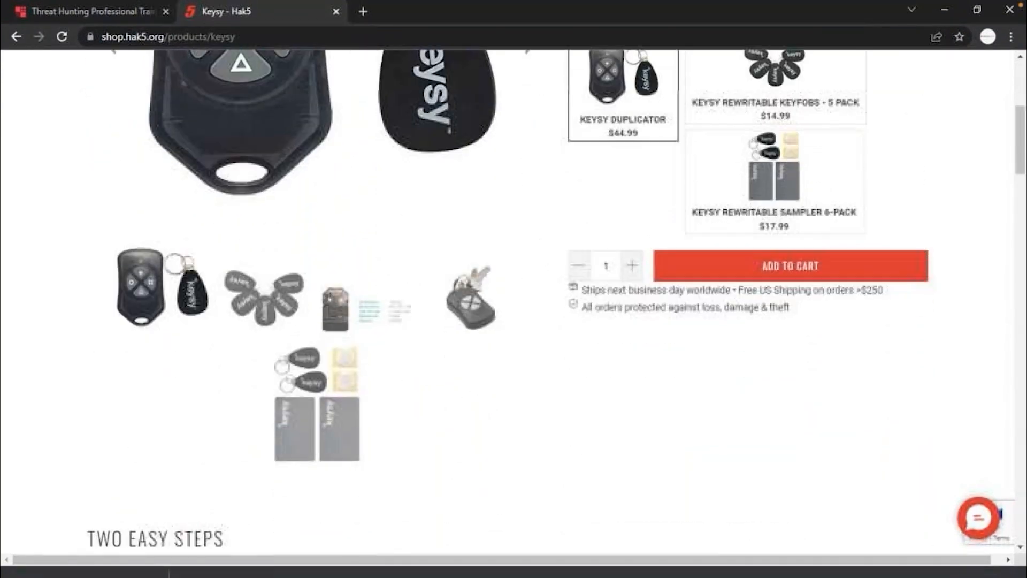
scroll(down, 3)
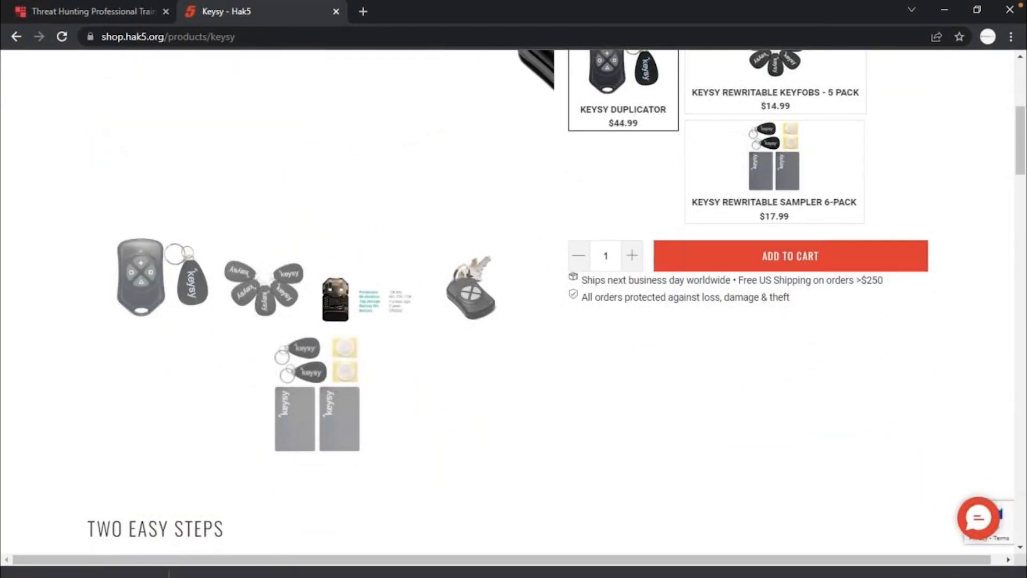
scroll(up, 3)
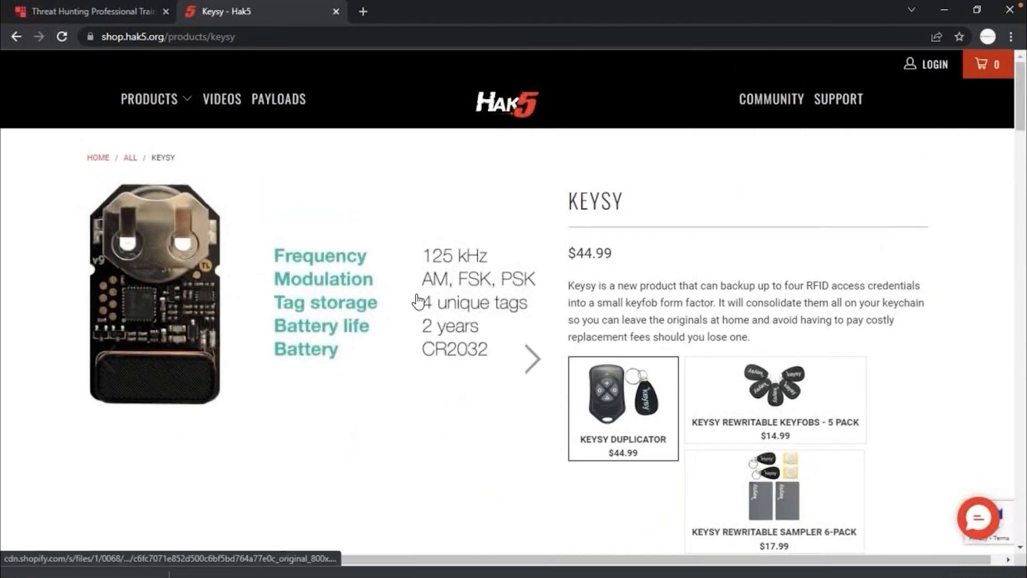
mouse_move(898, 373)
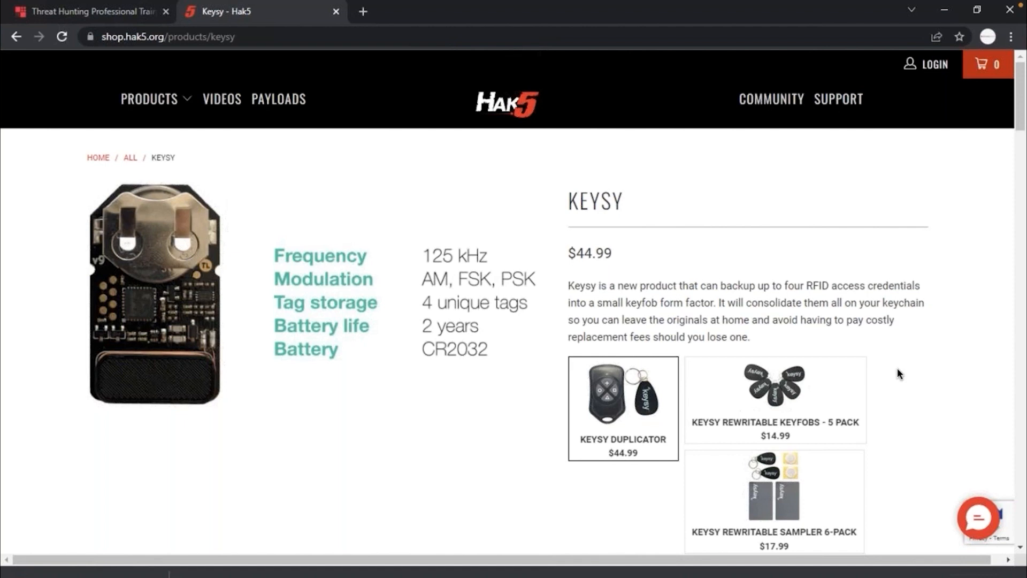
mouse_move(413, 490)
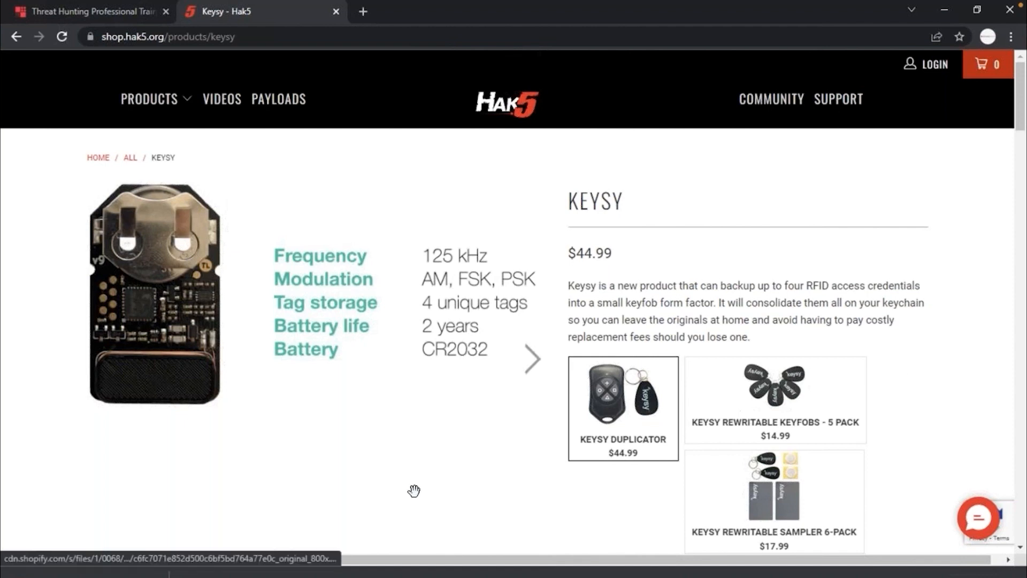
scroll(down, 3)
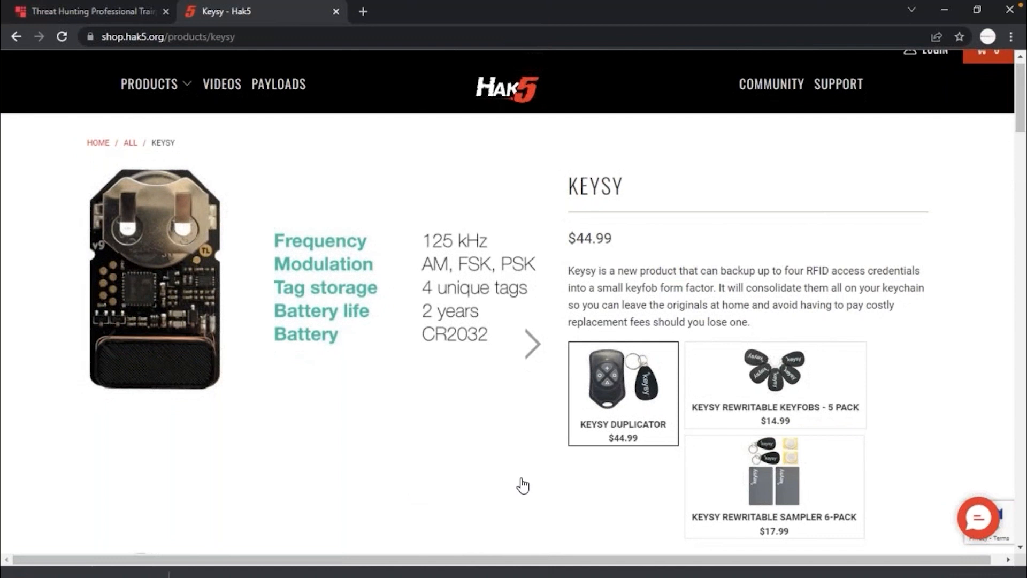
scroll(down, 3)
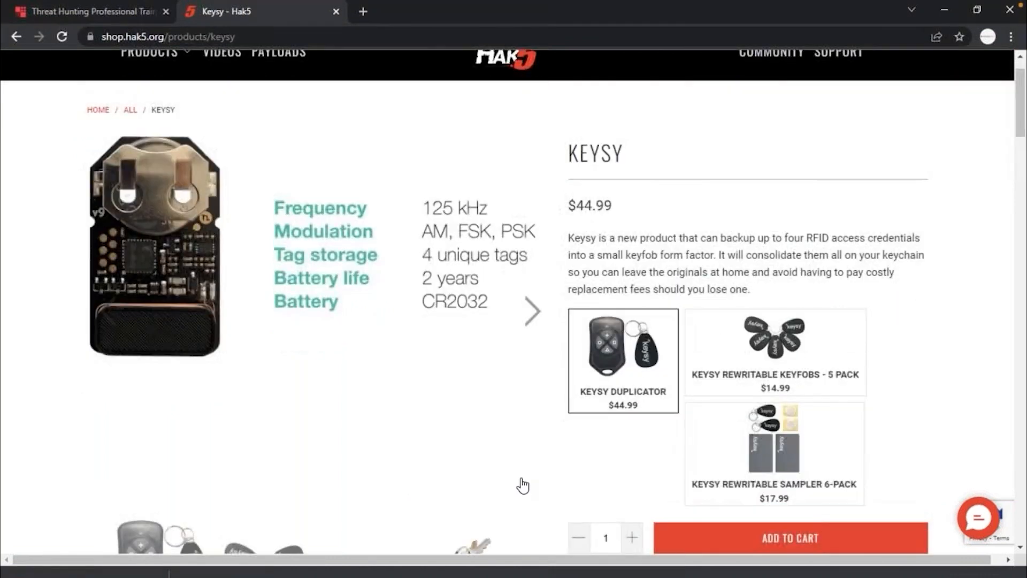
scroll(down, 3)
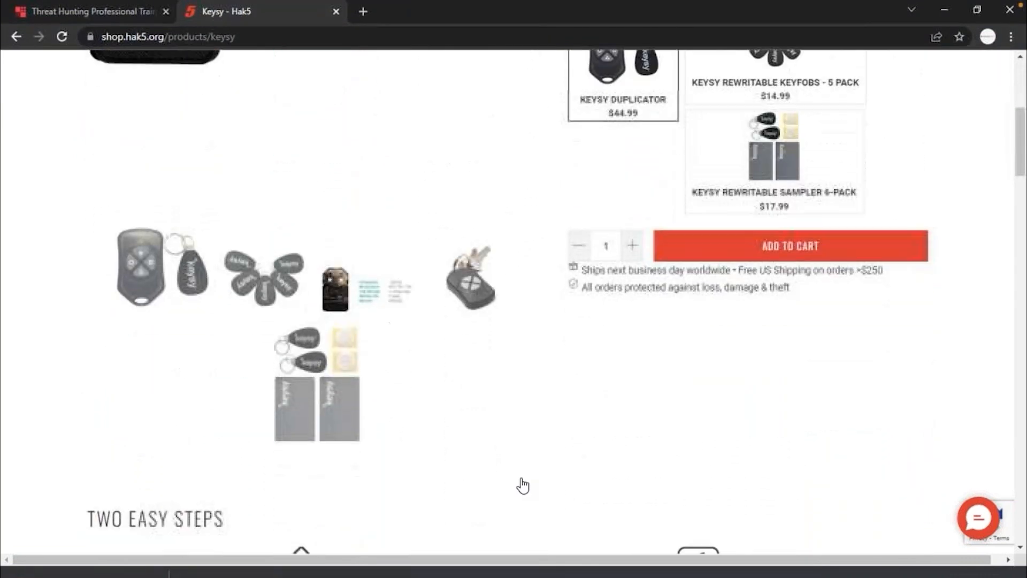
scroll(down, 3)
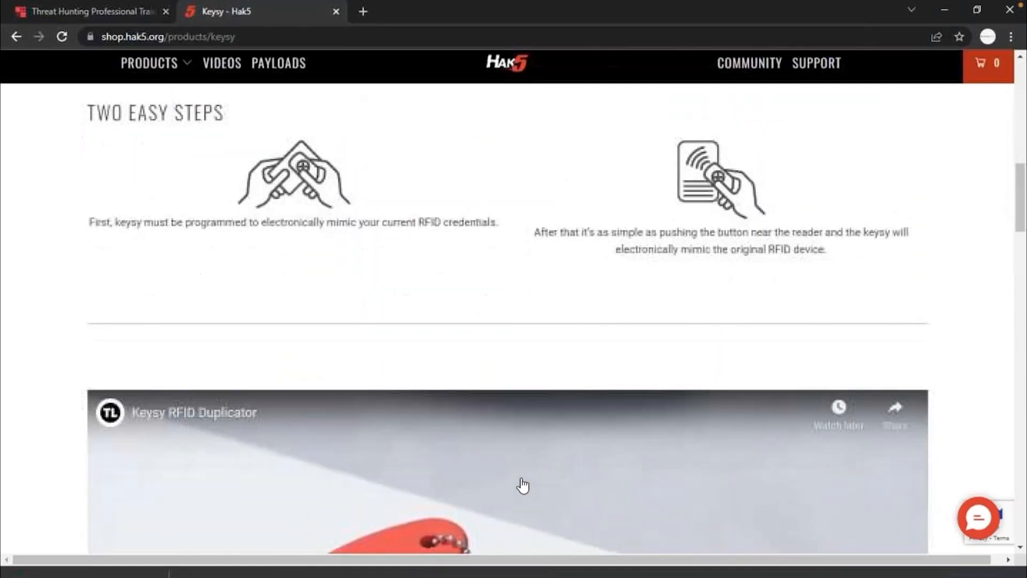
scroll(down, 3)
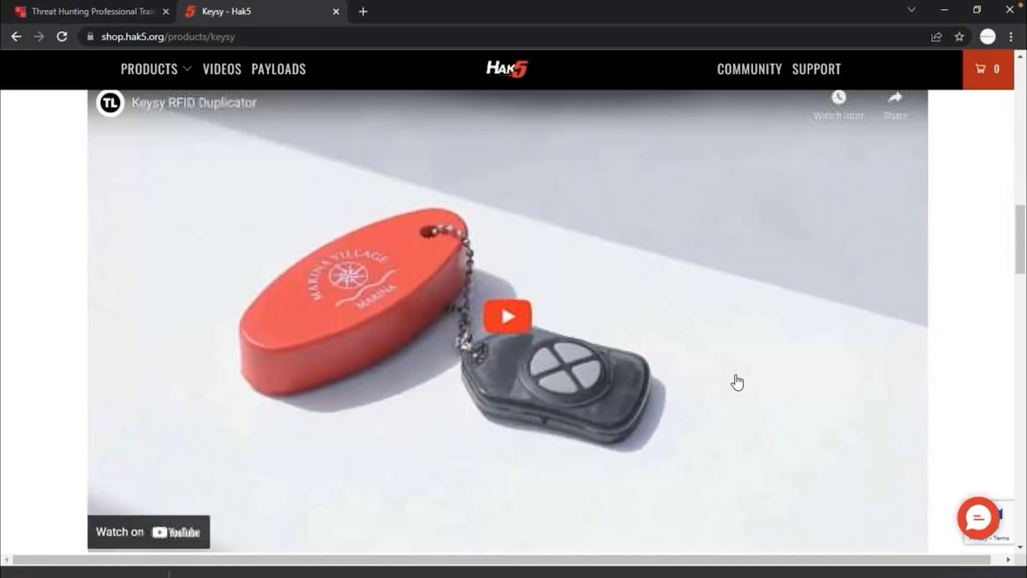
scroll(down, 3)
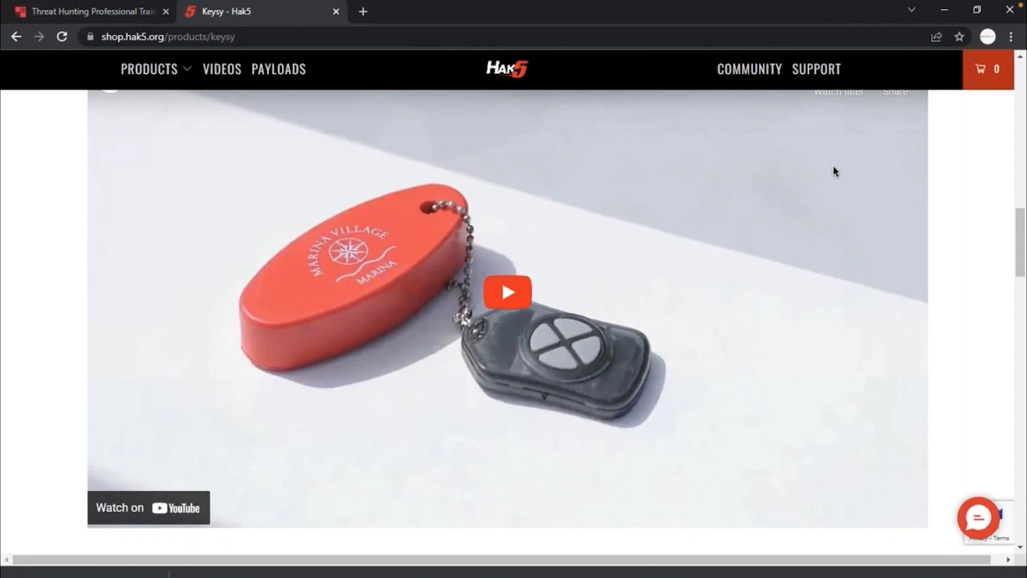
mouse_move(668, 457)
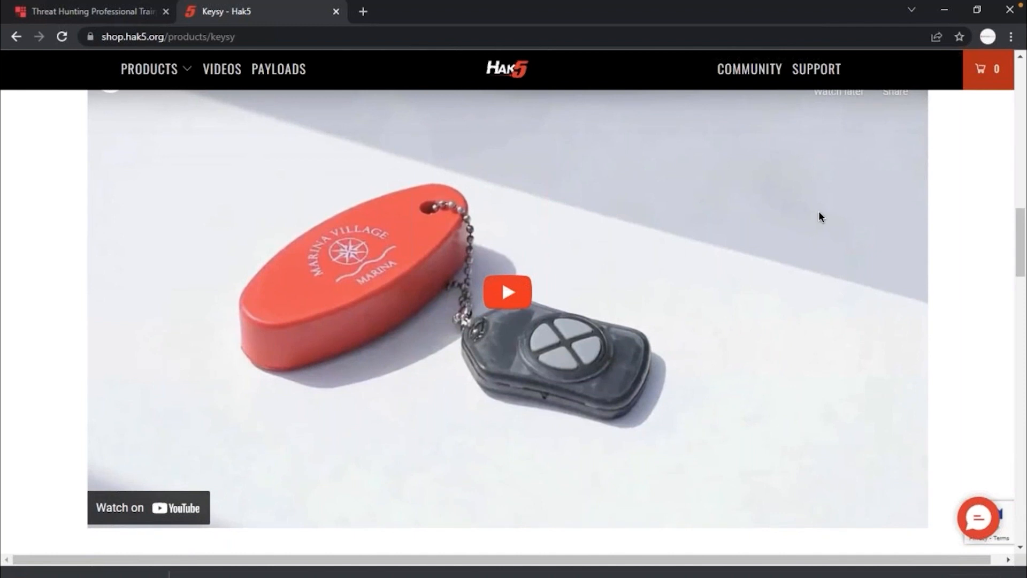
mouse_move(565, 234)
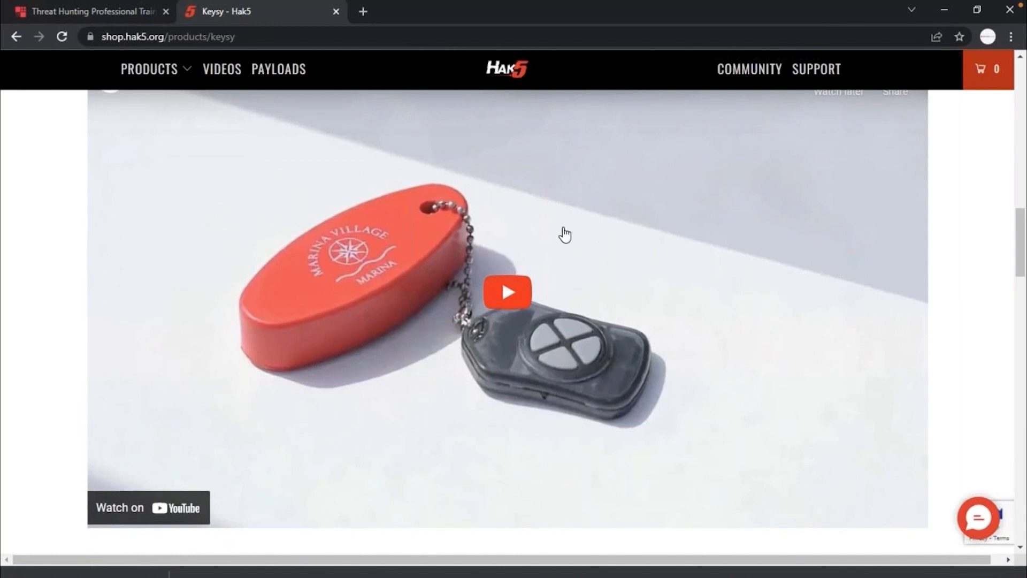
Step: Start the embedded Keysy RFID Duplicator YouTube video and resume it after a pause
click(507, 291)
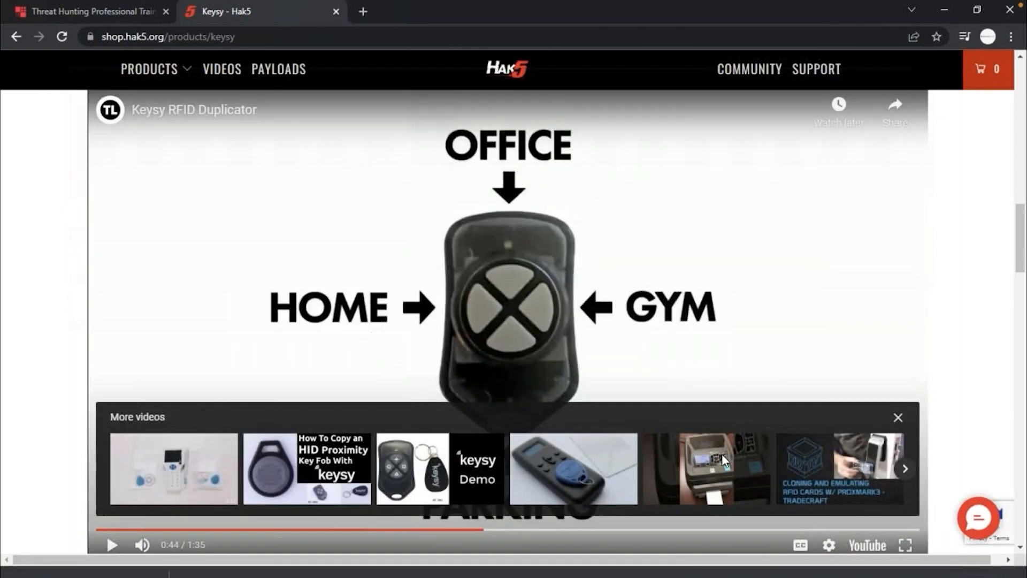
mouse_move(987, 68)
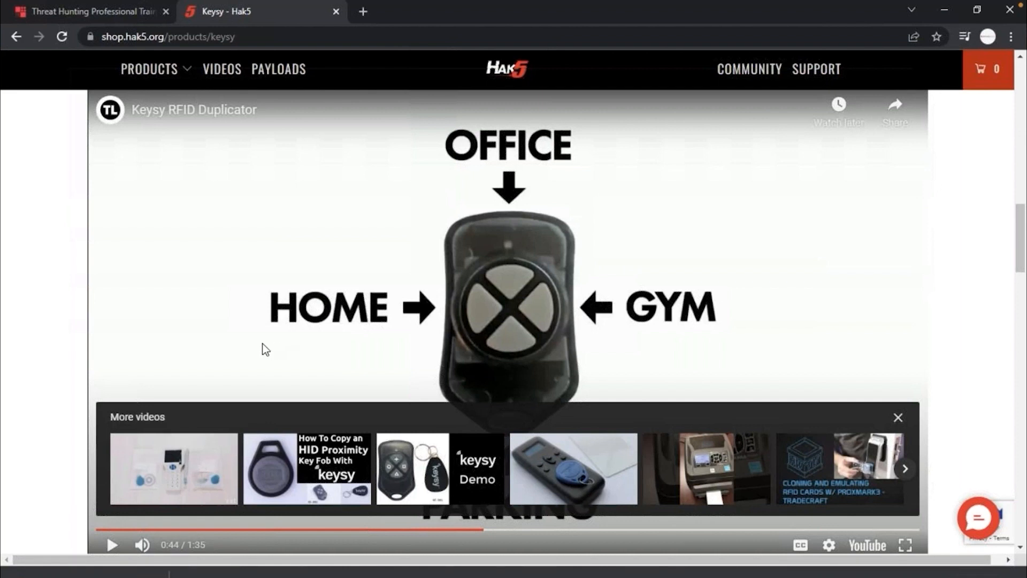
mouse_move(385, 339)
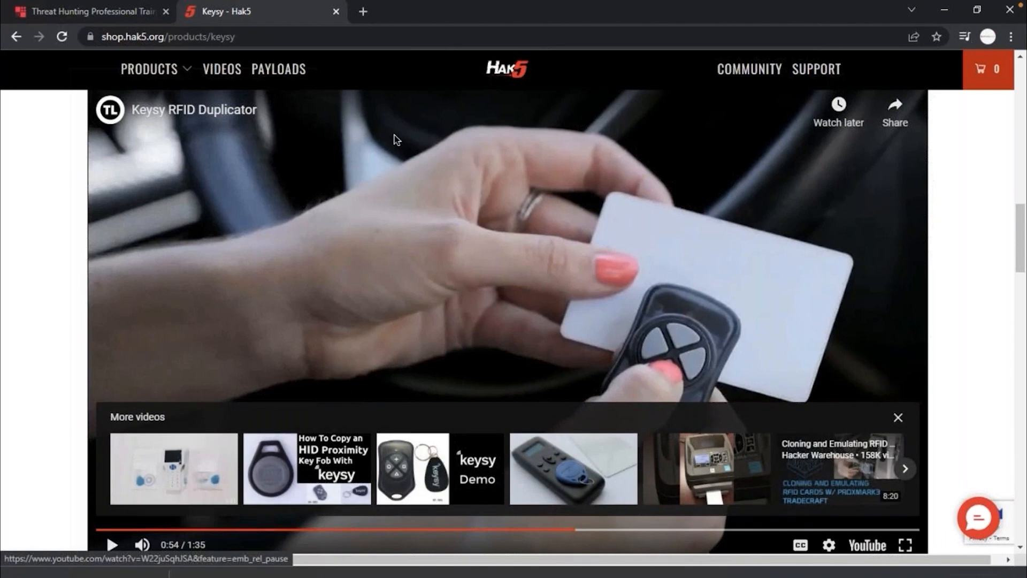
click(897, 417)
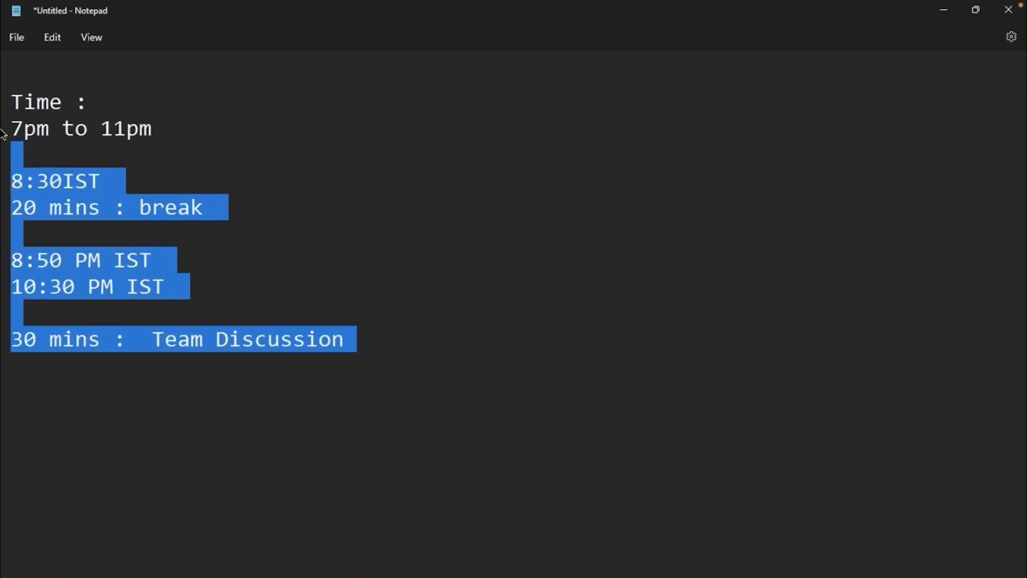
Step: Replace the schedule notes with 'Question :' asking how to stop this card from cloning
key(Delete)
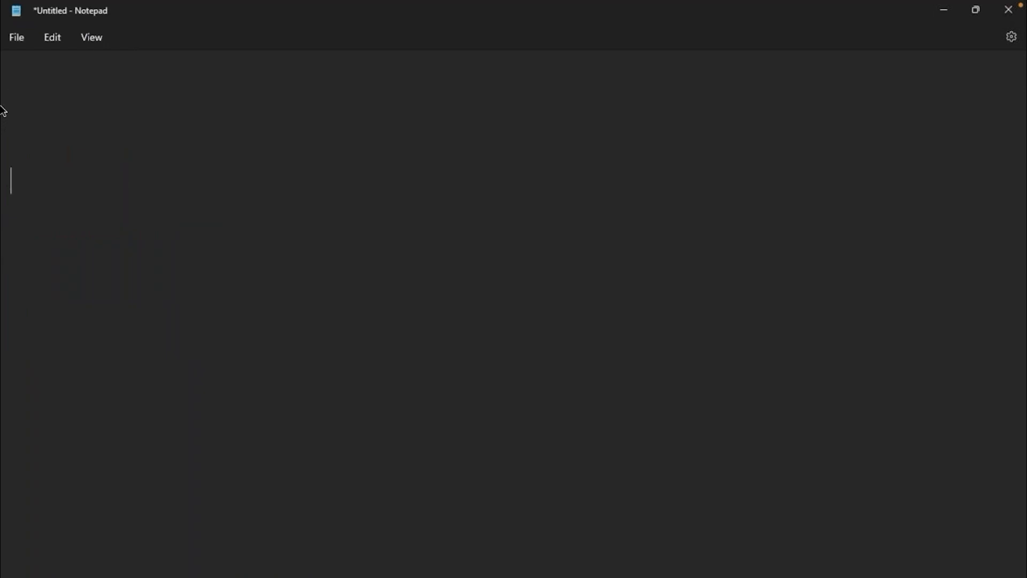
text(Question :)
text(HOw to stop this)
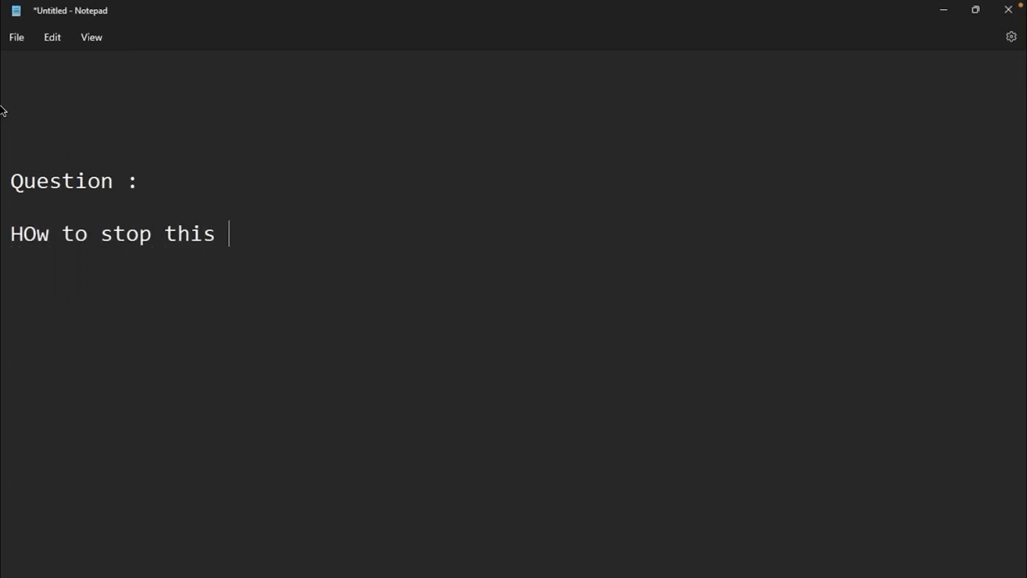
text(card cl)
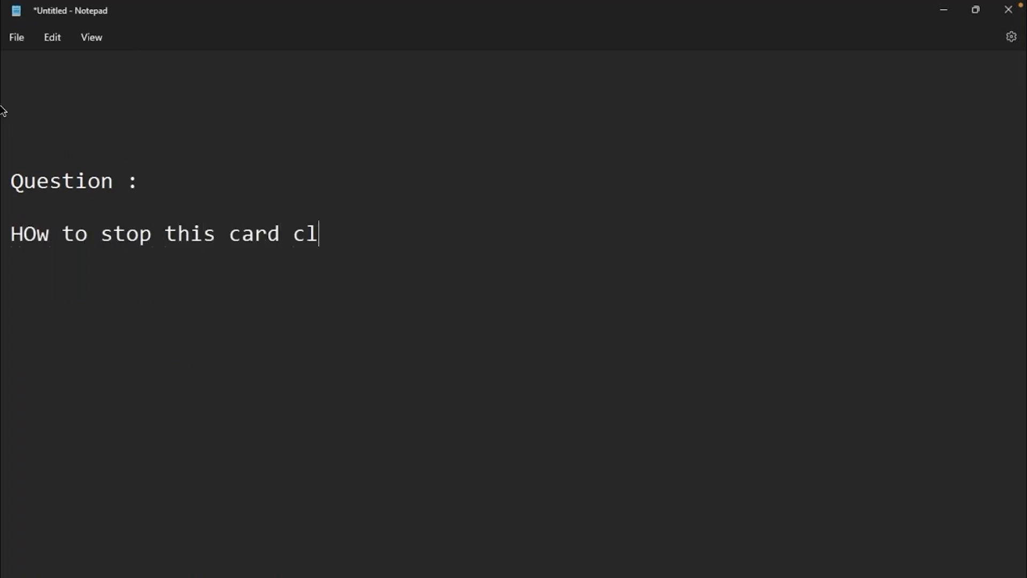
text(oinin)
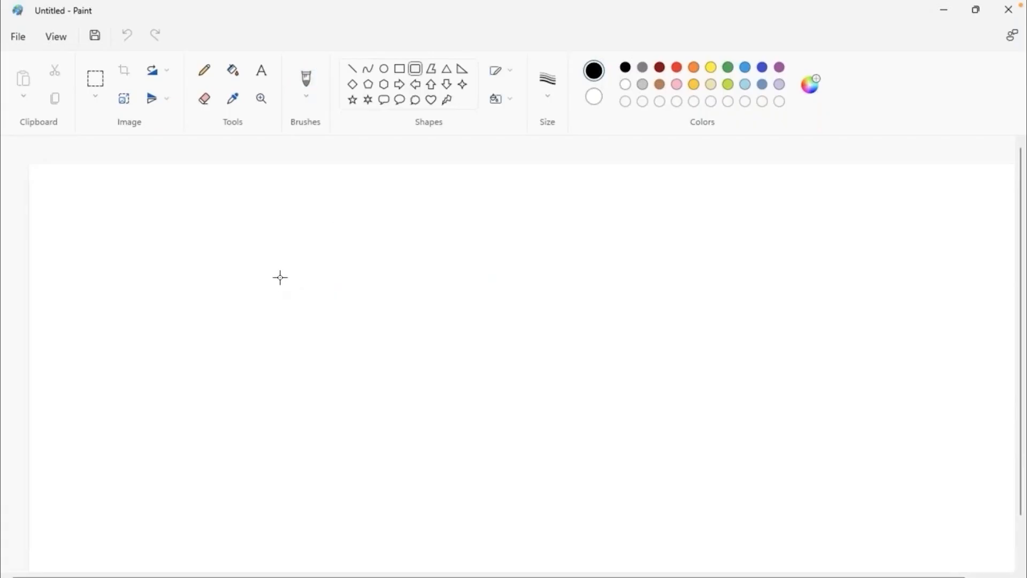
Step: Draw a red rounded-rectangle card, then a larger black rounded rectangle around it
drag(280, 277, 374, 431)
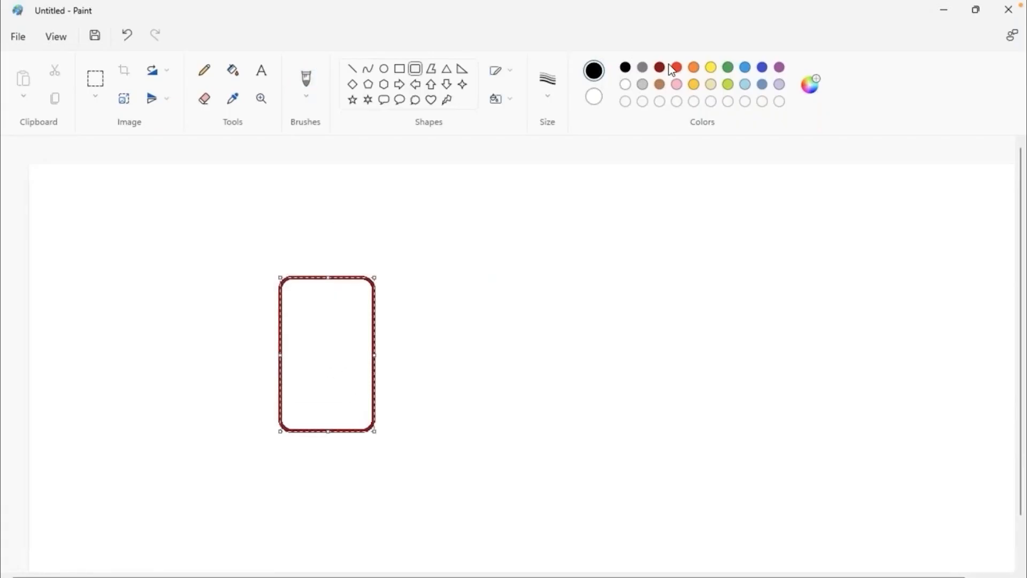
click(675, 67)
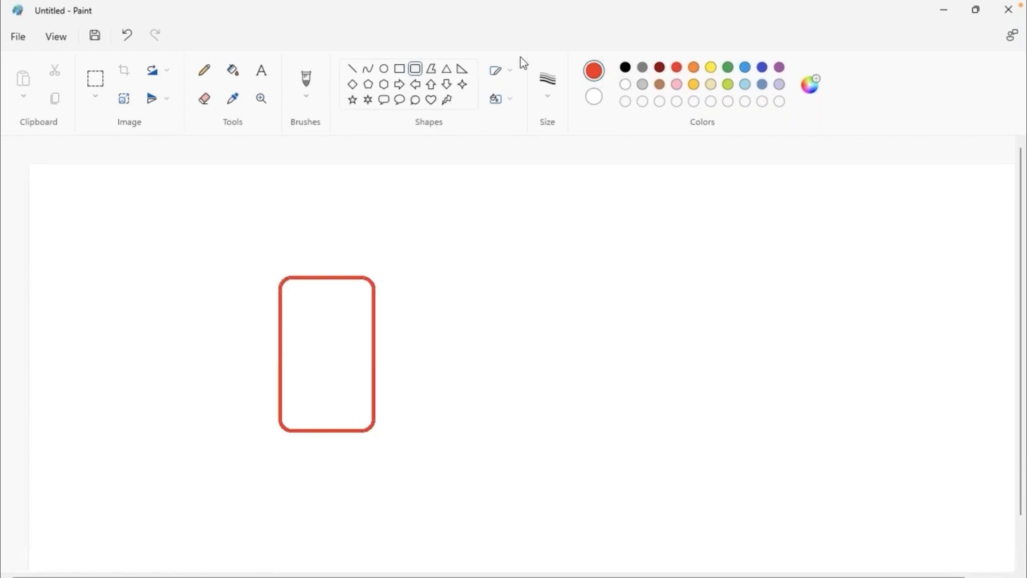
click(622, 67)
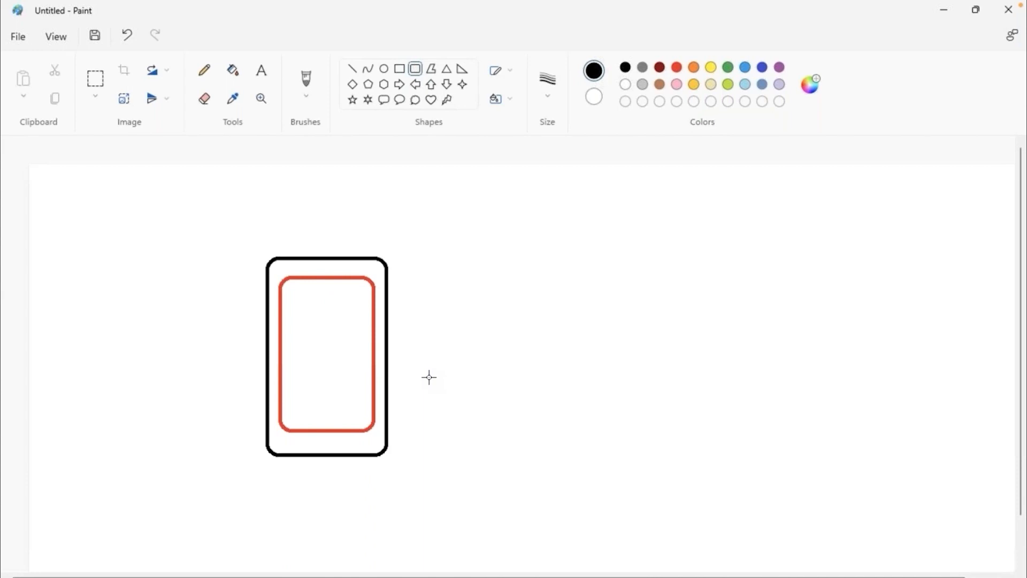
click(260, 70)
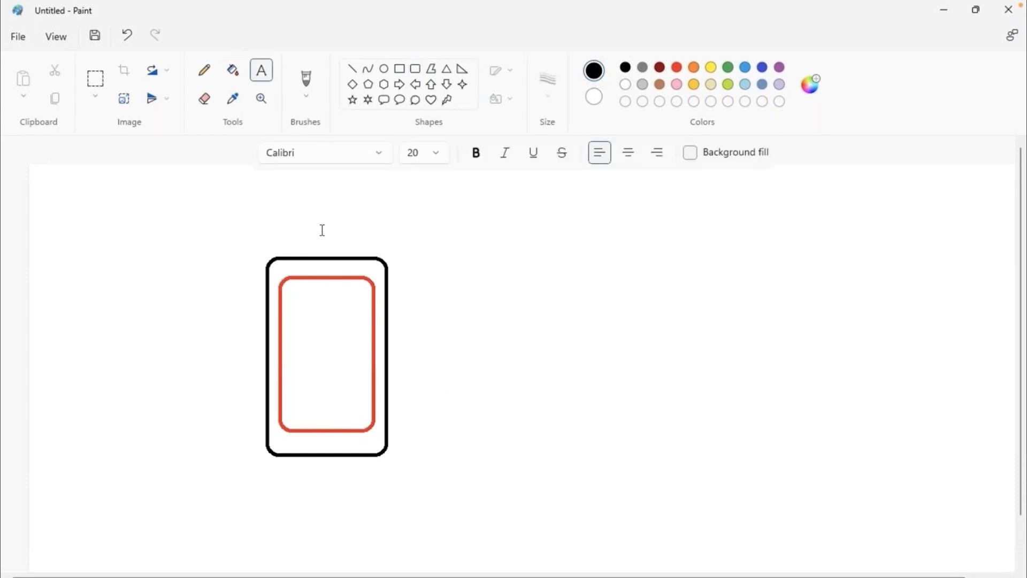
Step: Add the text label 'Metal plate' above the outer black rectangle
text(Met)
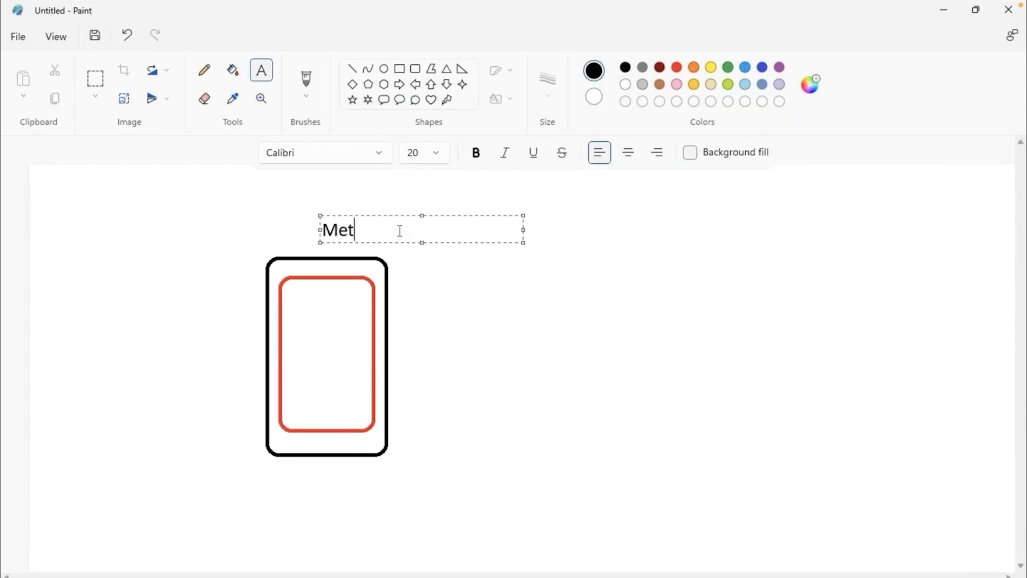
text(l)
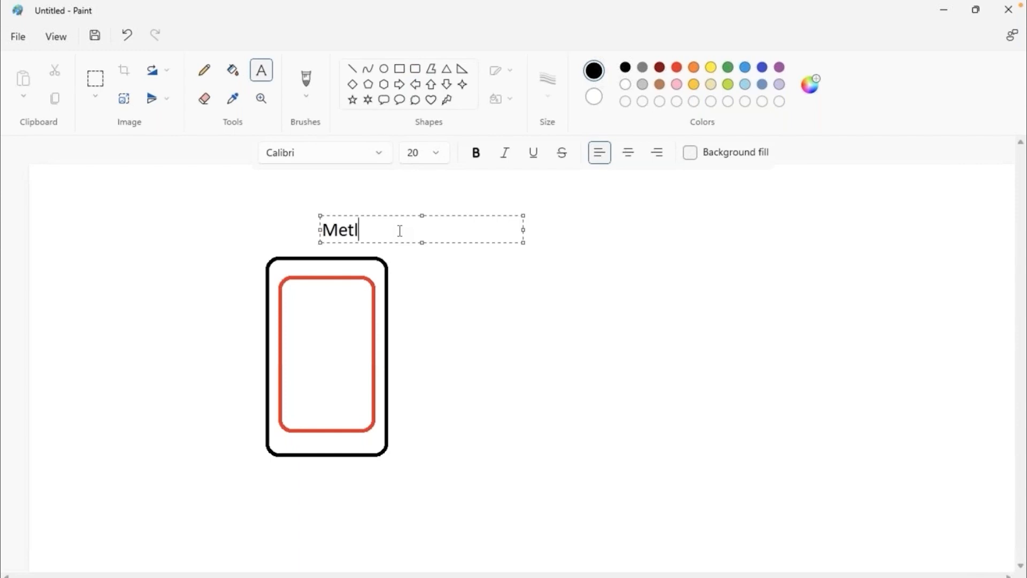
text(al plate)
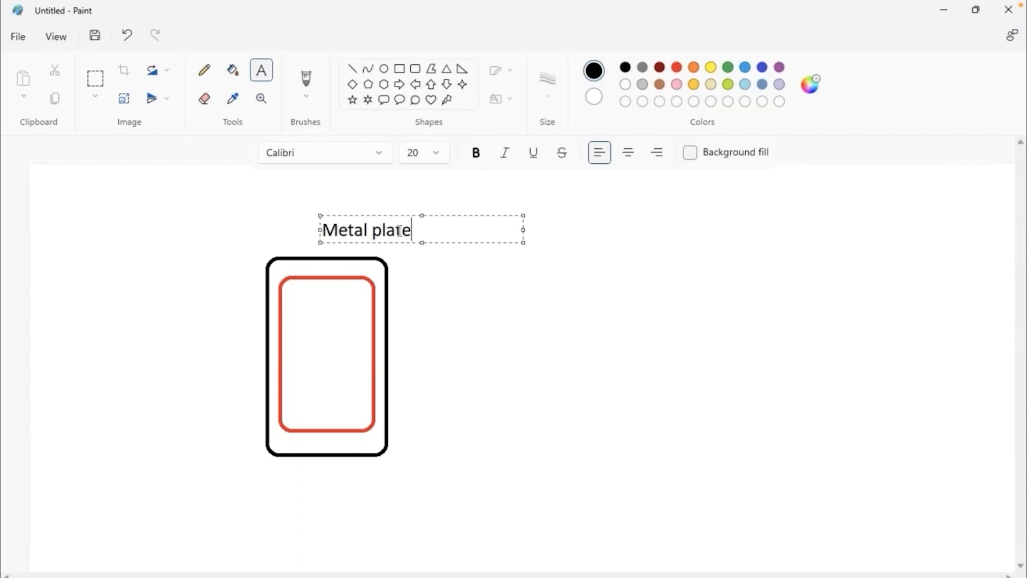
click(531, 208)
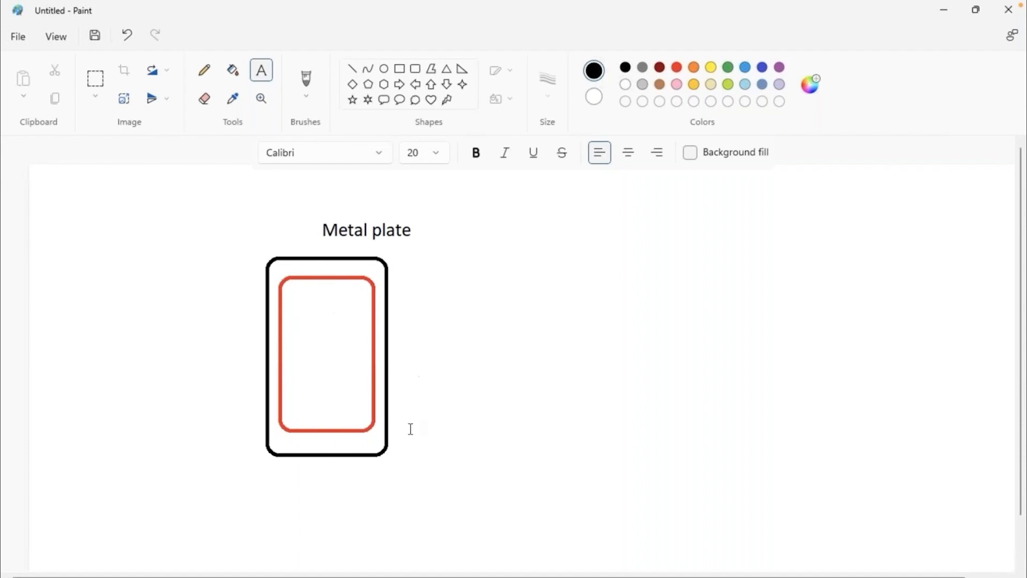
mouse_move(398, 111)
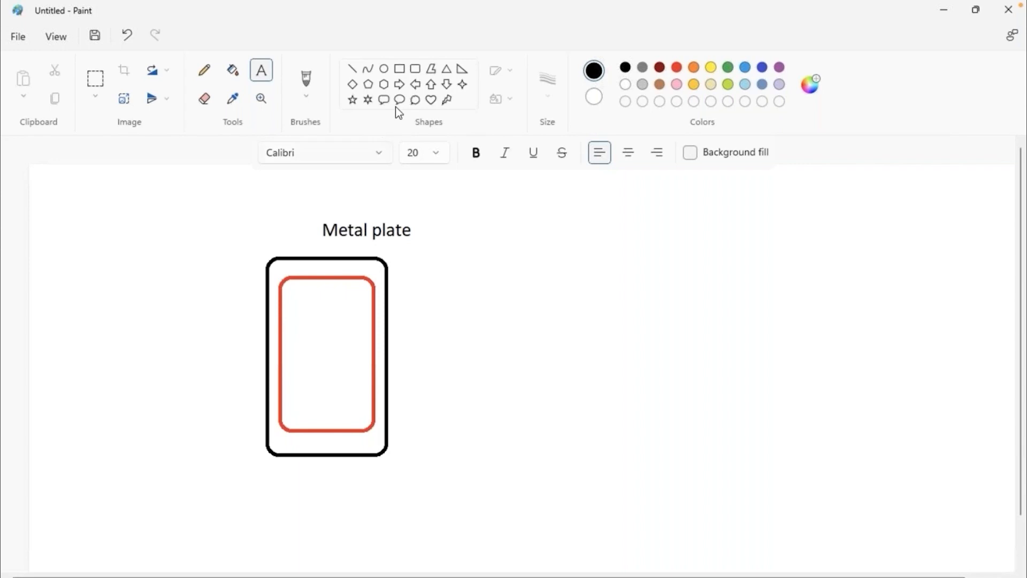
Step: Select the Rounded rectangle shape for drawing the small clip
click(400, 68)
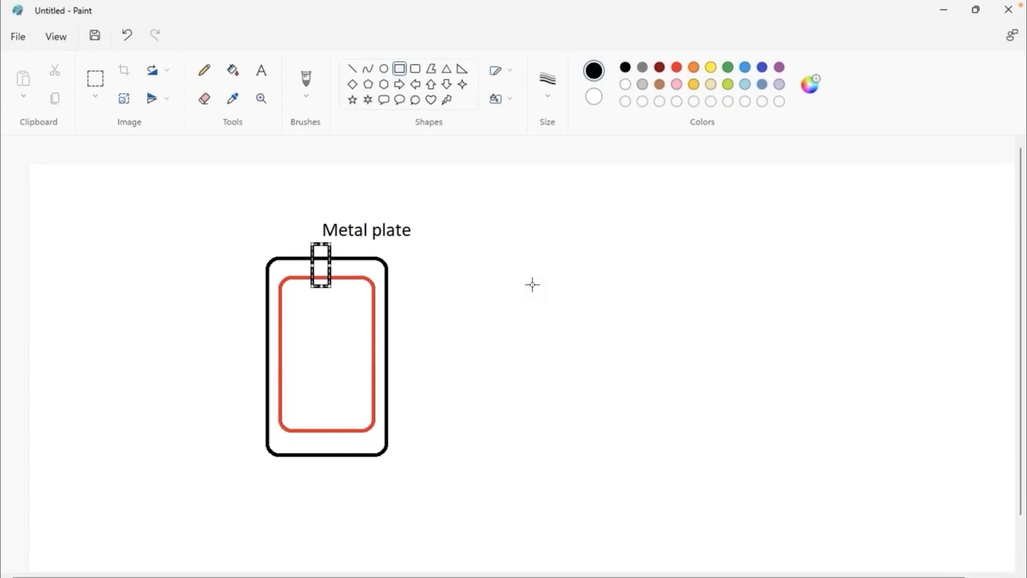
mouse_move(876, 241)
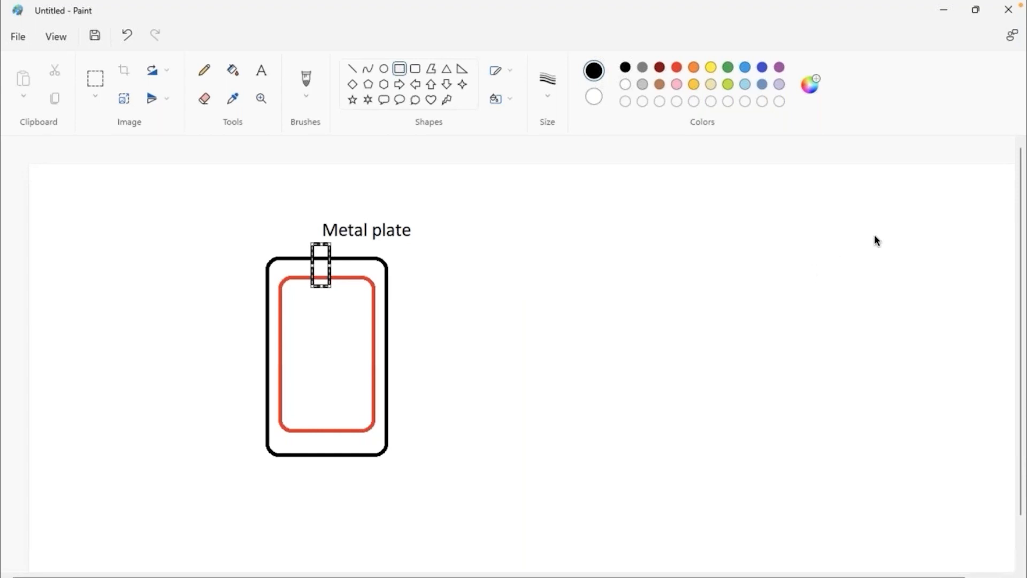